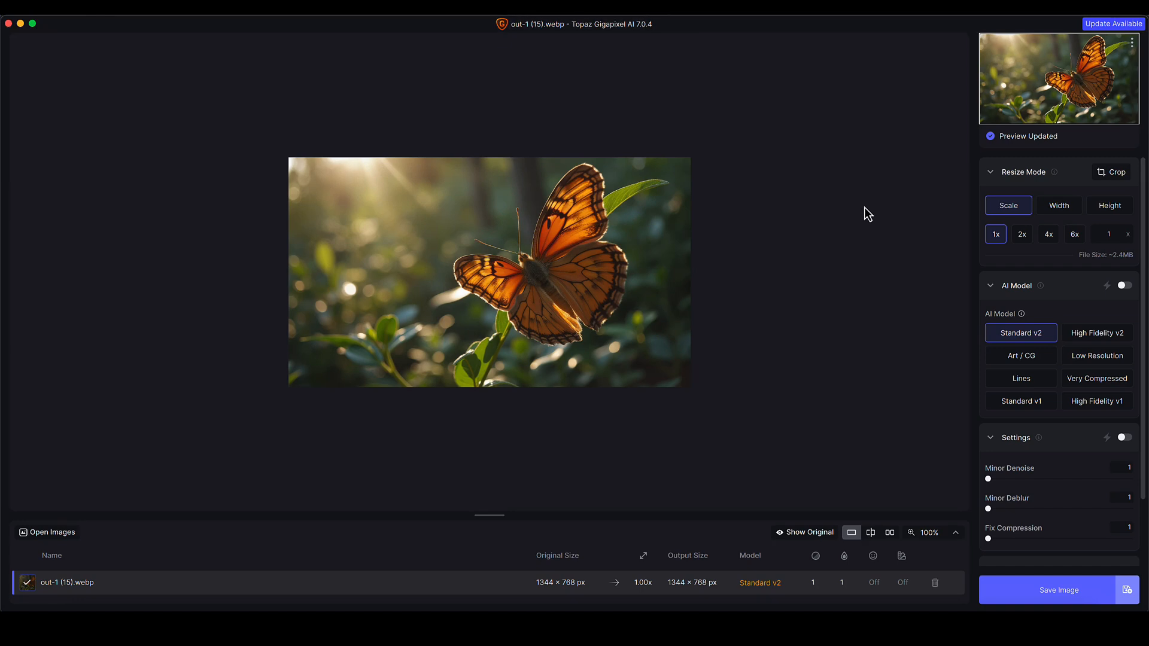
mouse_move(571, 267)
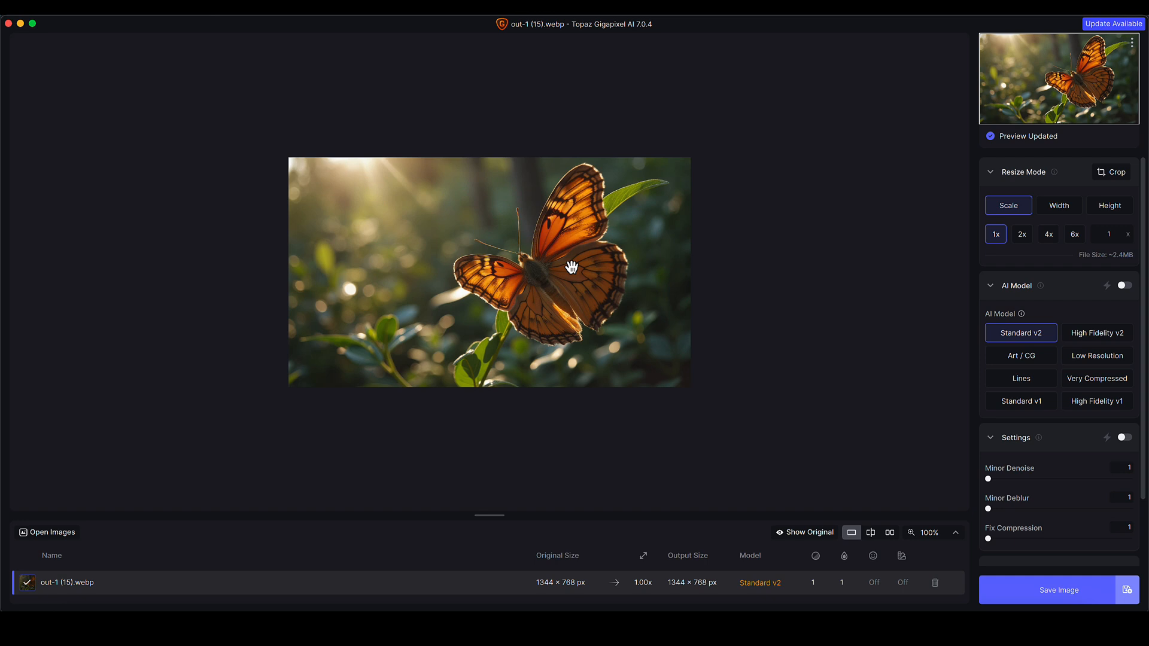
mouse_move(674, 273)
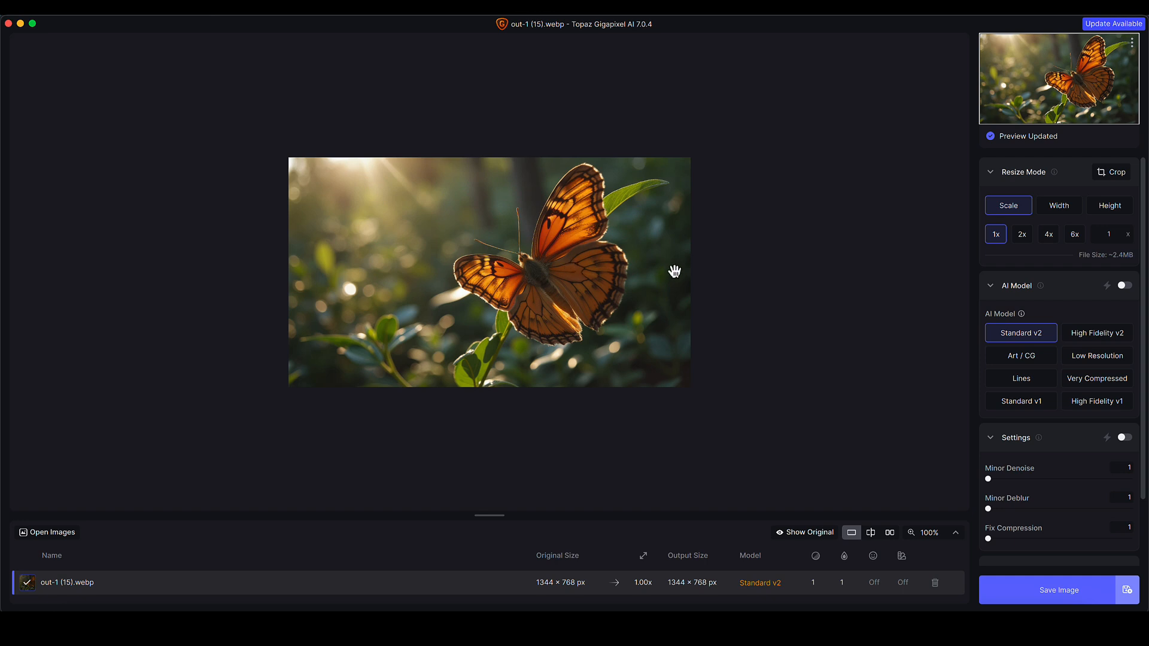
mouse_move(597, 291)
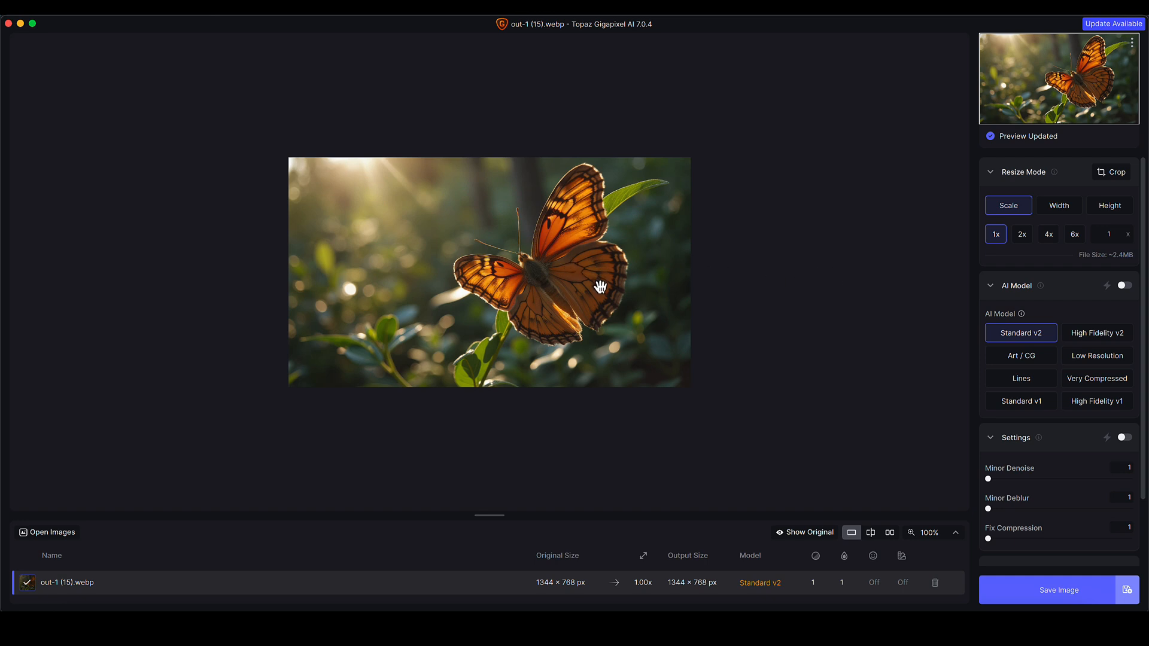
mouse_move(612, 303)
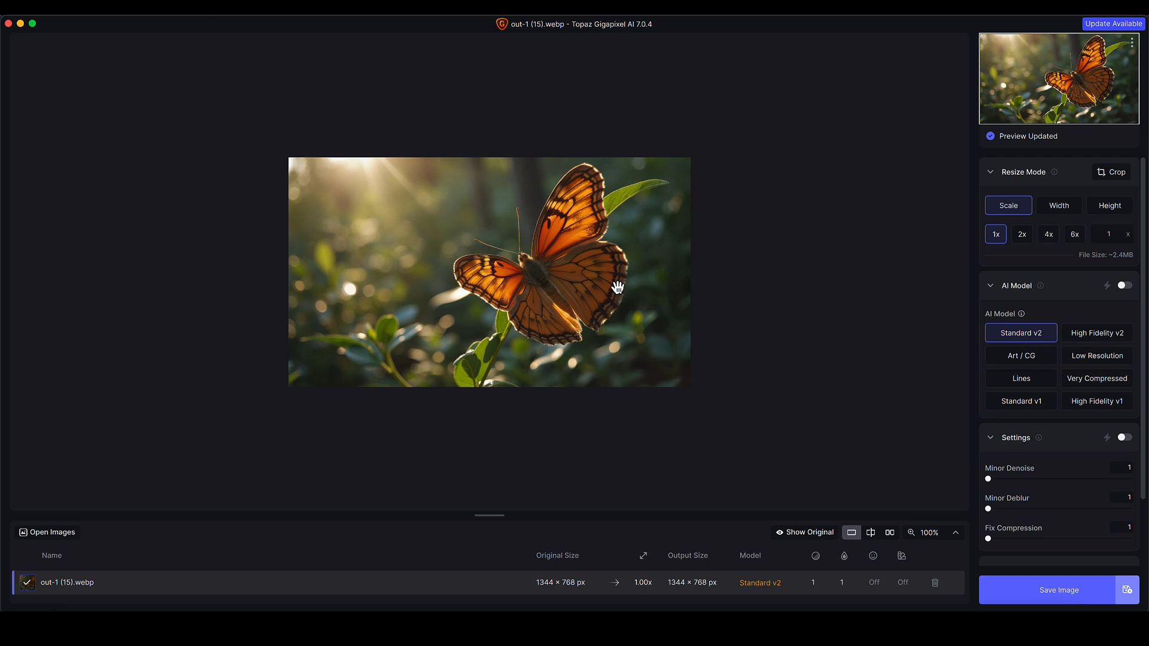
mouse_move(655, 287)
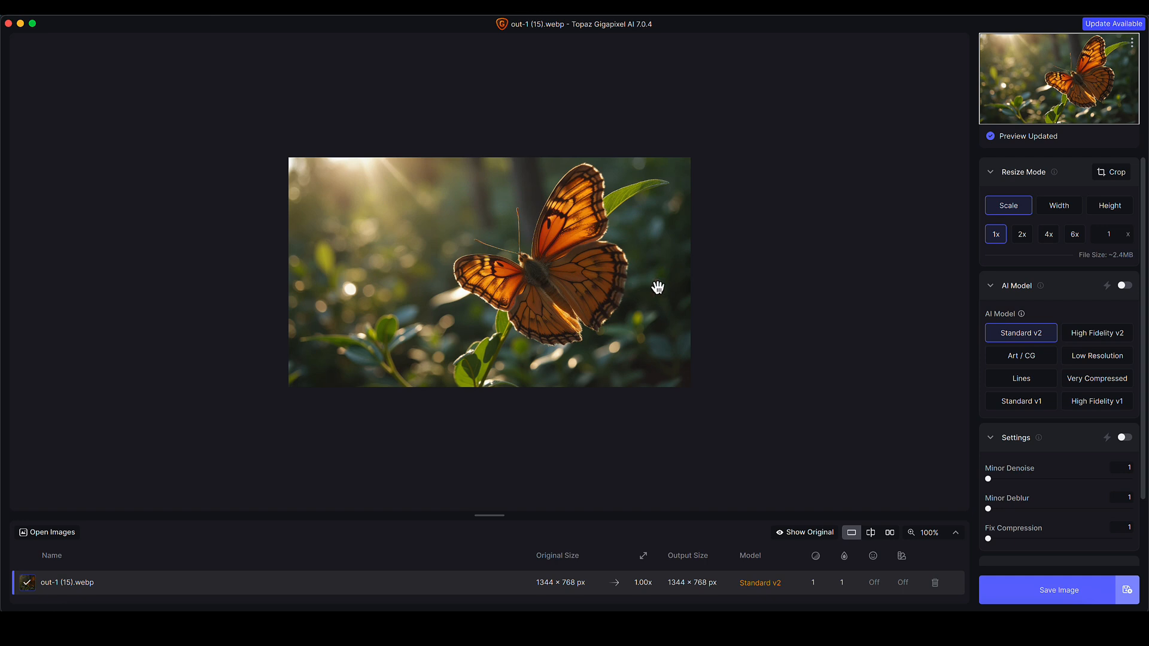
mouse_move(1024, 179)
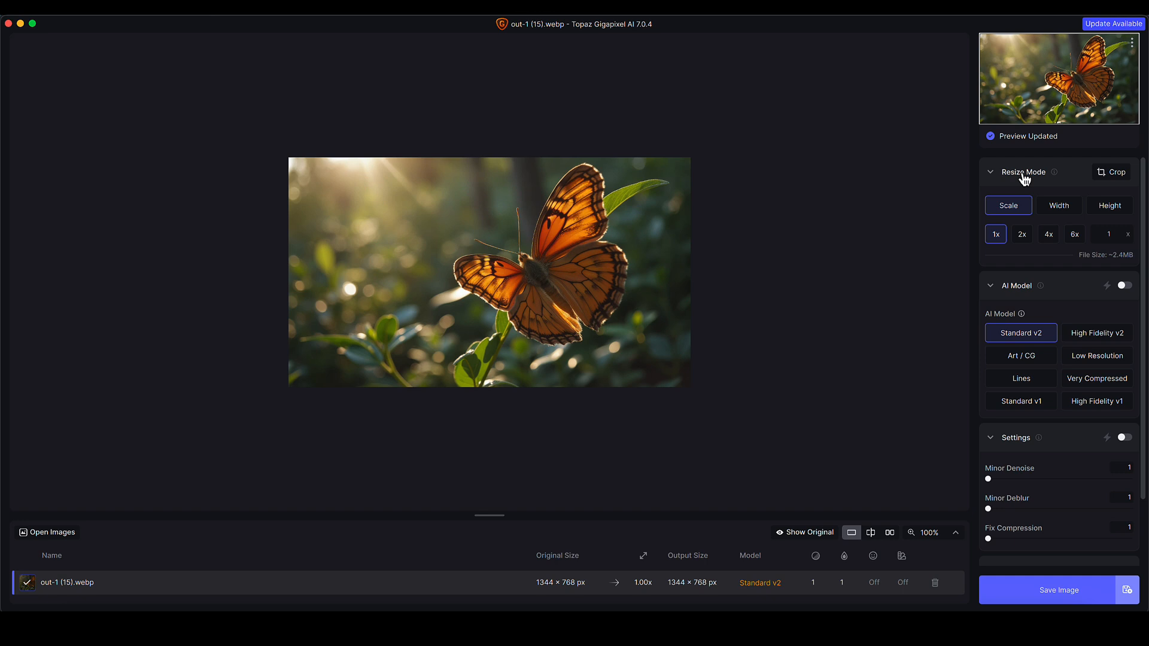
mouse_move(1059, 187)
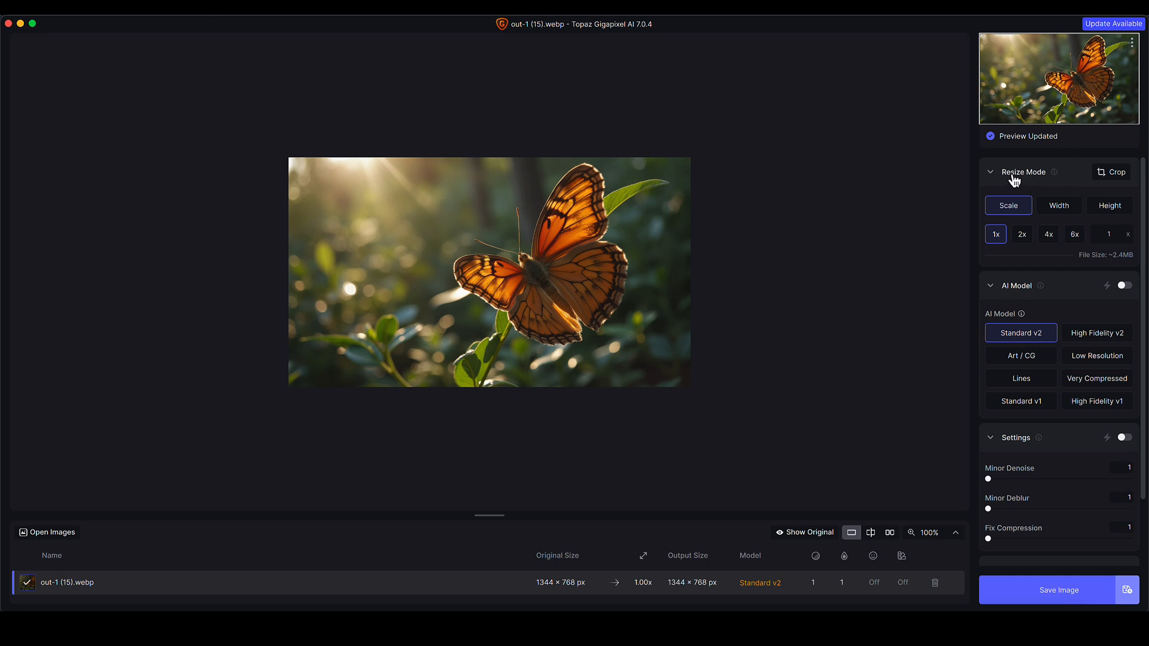
- Crop the butterfly photo at original ratio to 1166 × 666 px, then toggle Show Original
left_click(1111, 172)
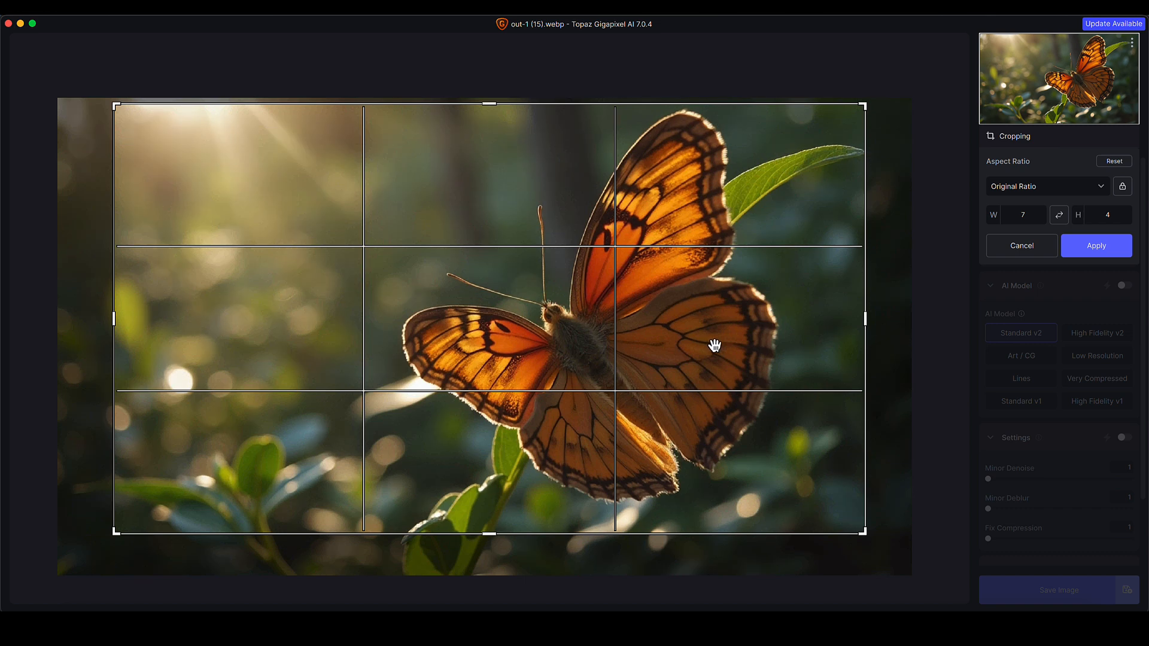
left_click(1097, 246)
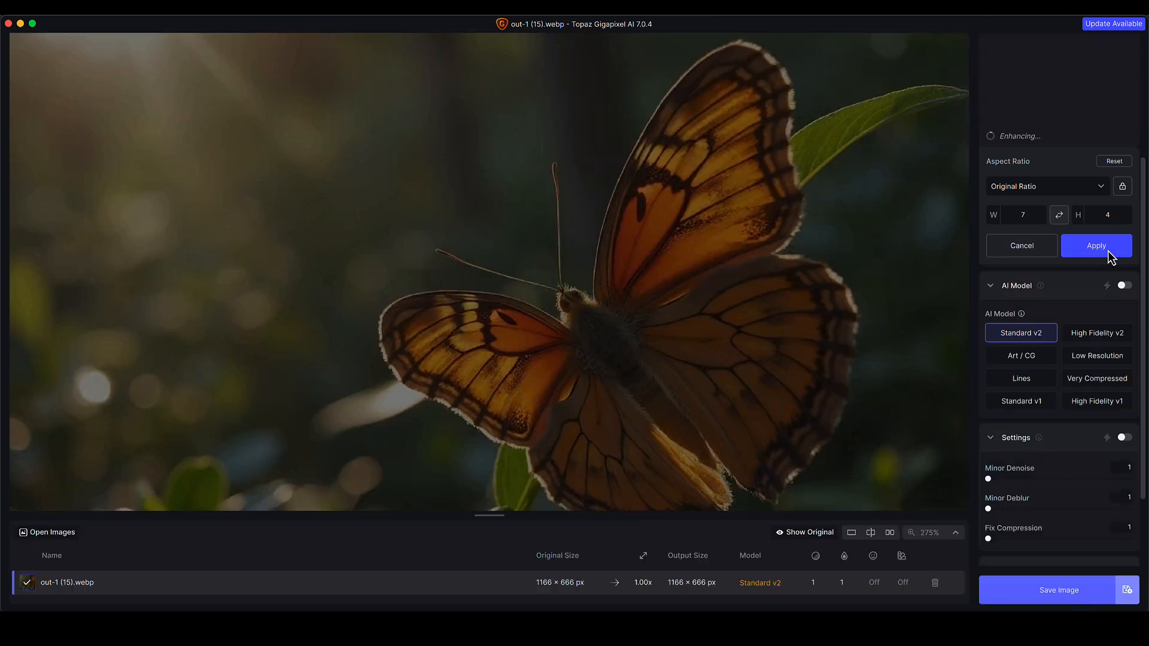
left_click(1096, 246)
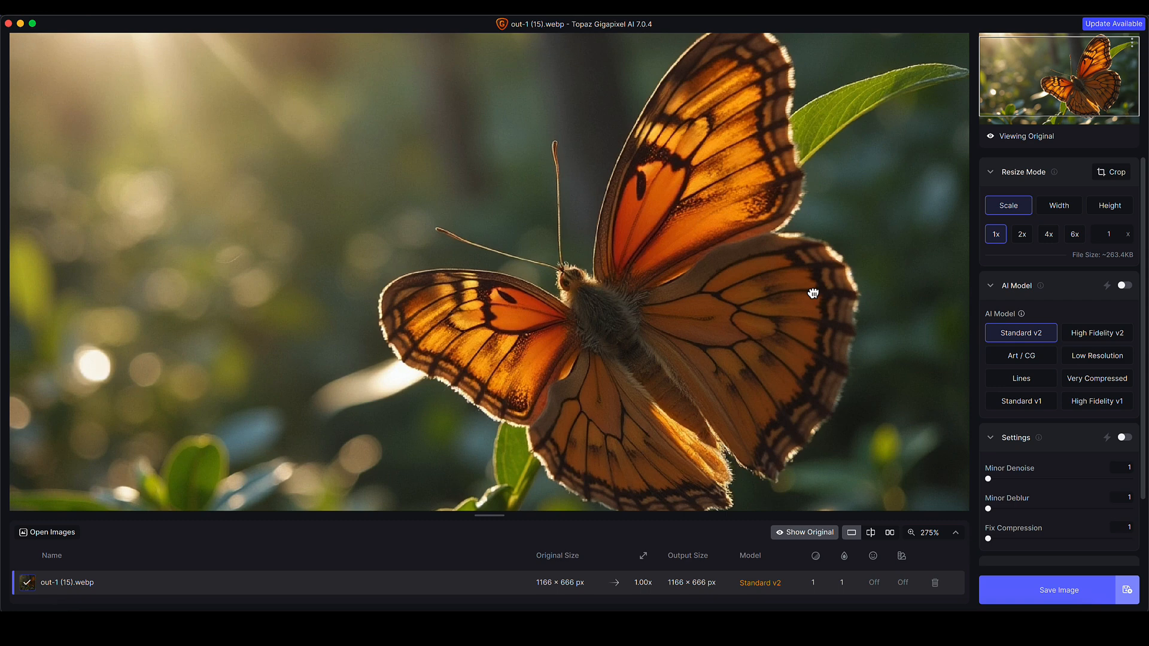
left_click(932, 533)
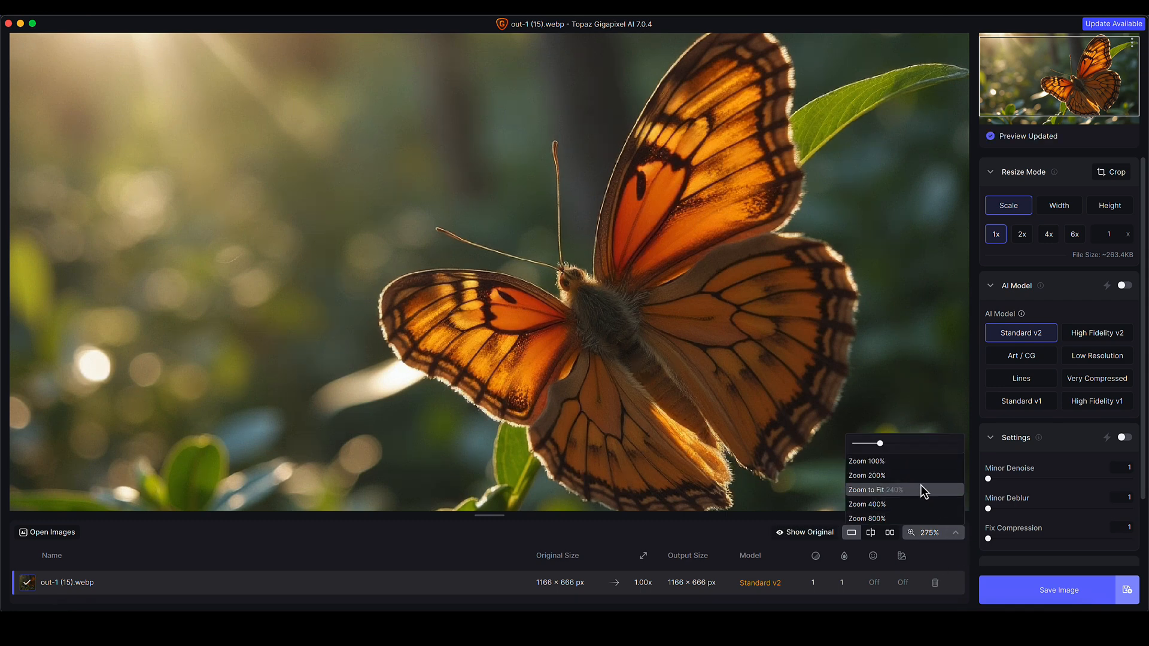
- Choose Zoom to Fit so the whole cropped butterfly fills the preview
left_click(866, 460)
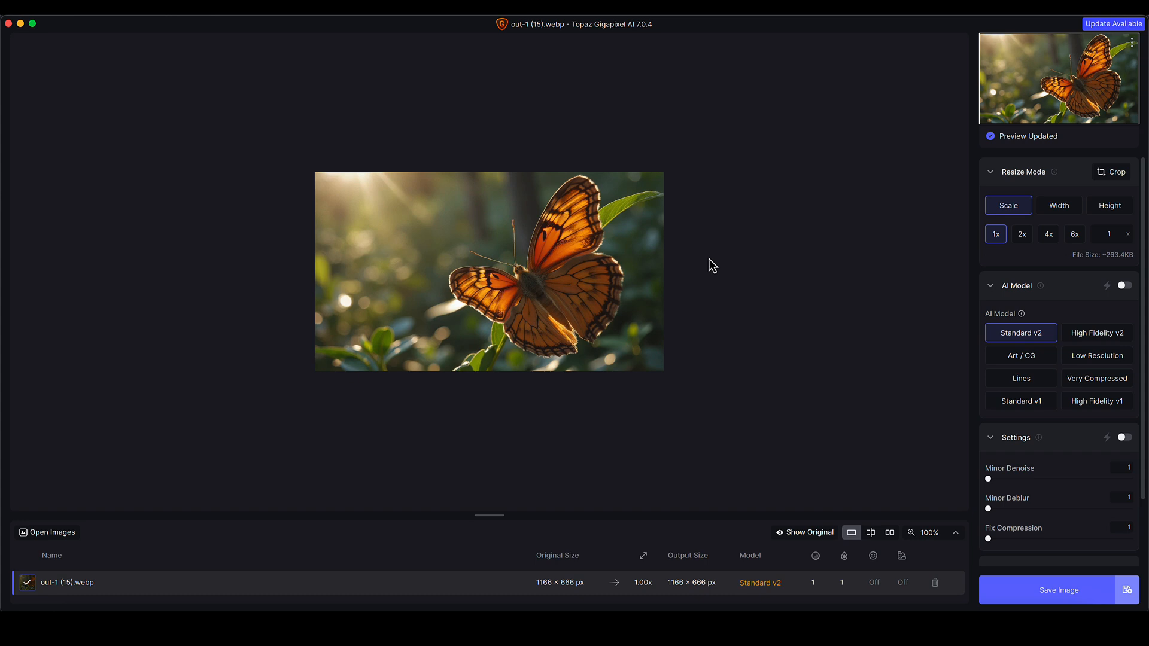
mouse_move(1088, 209)
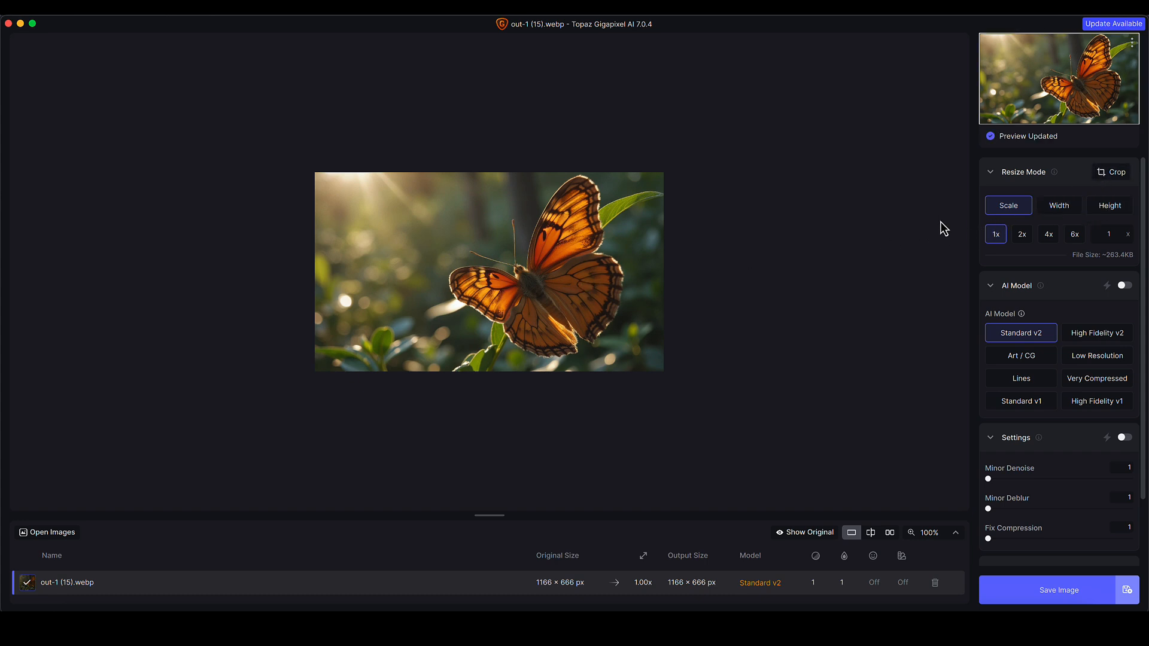
mouse_move(1018, 213)
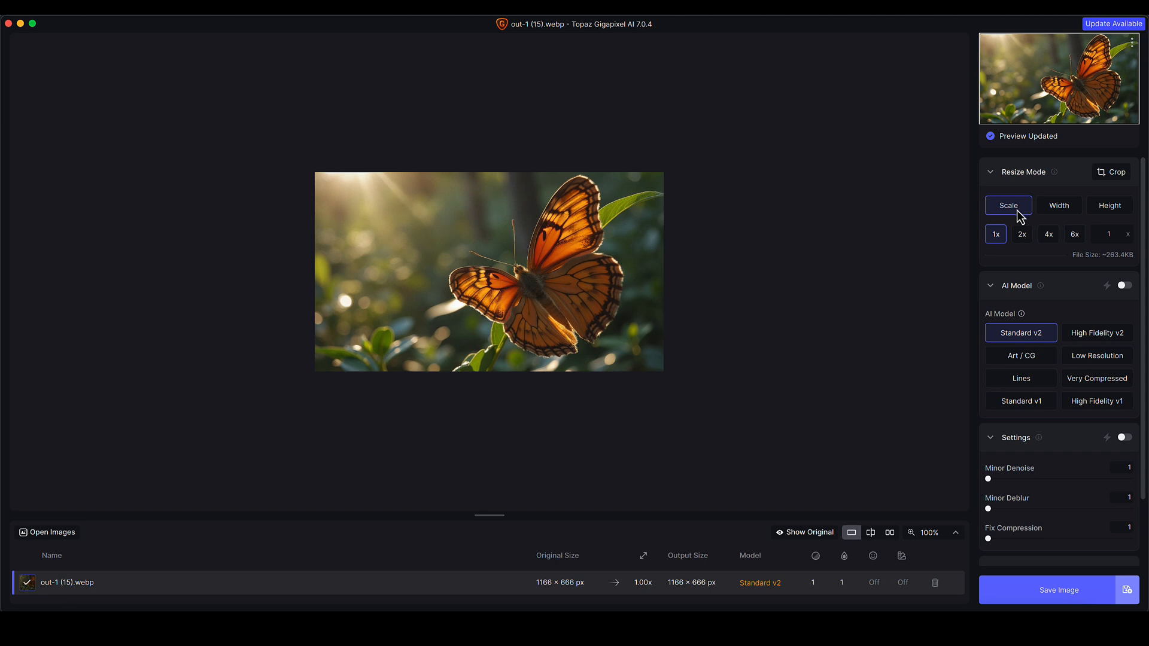
mouse_move(1012, 243)
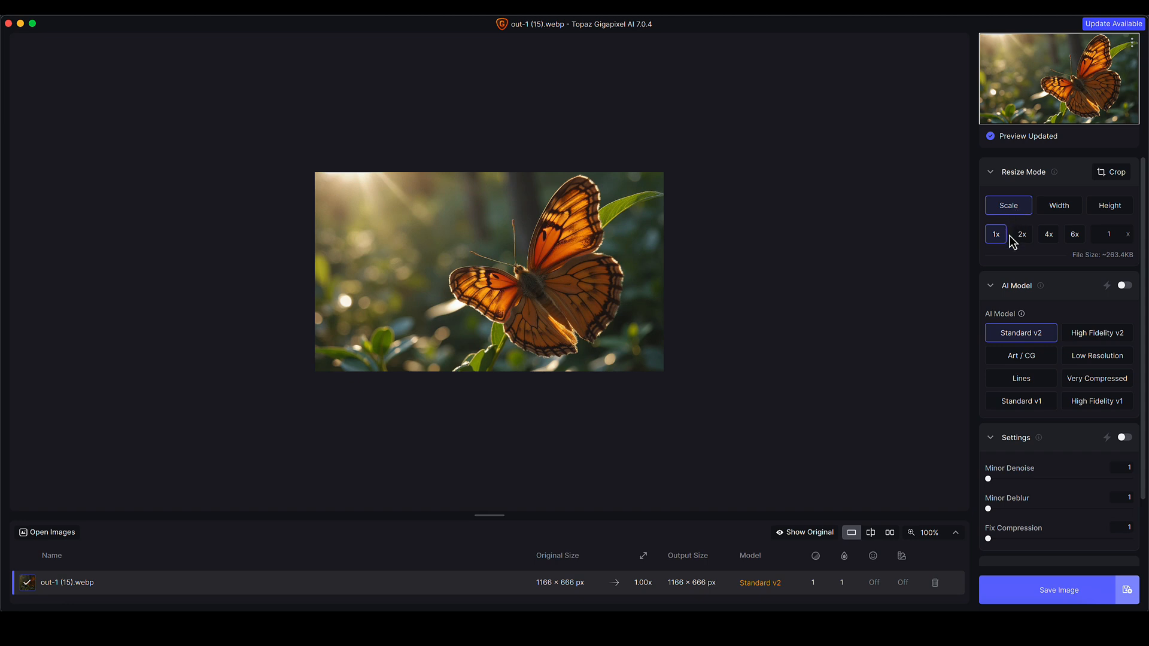
left_click(1048, 234)
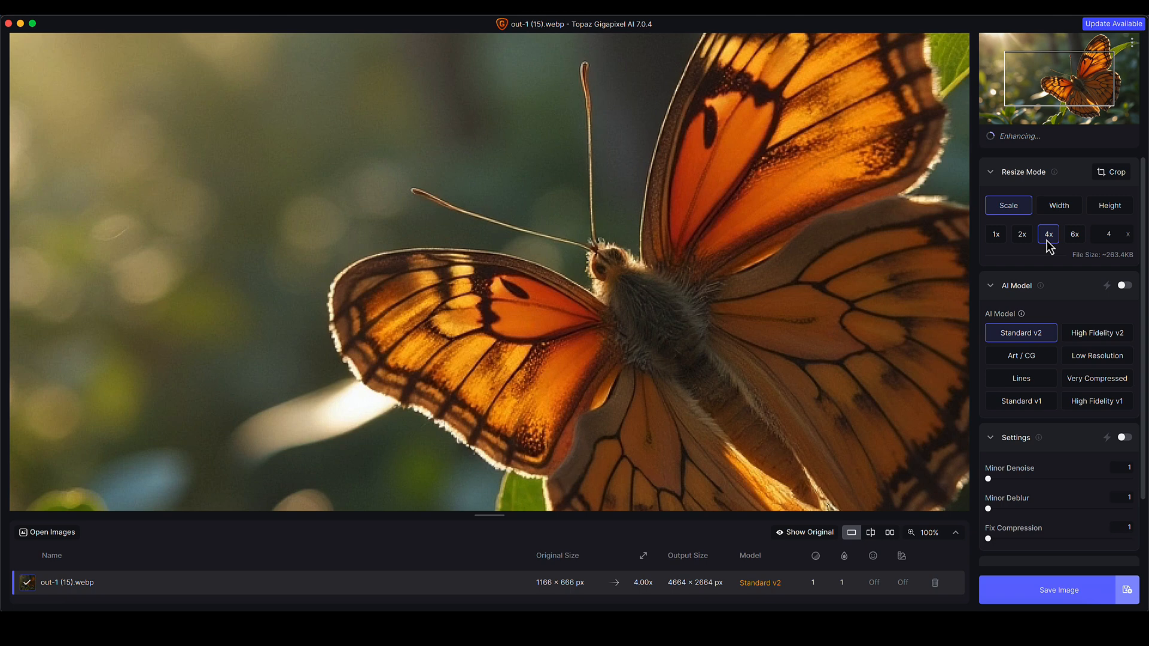
left_click(804, 532)
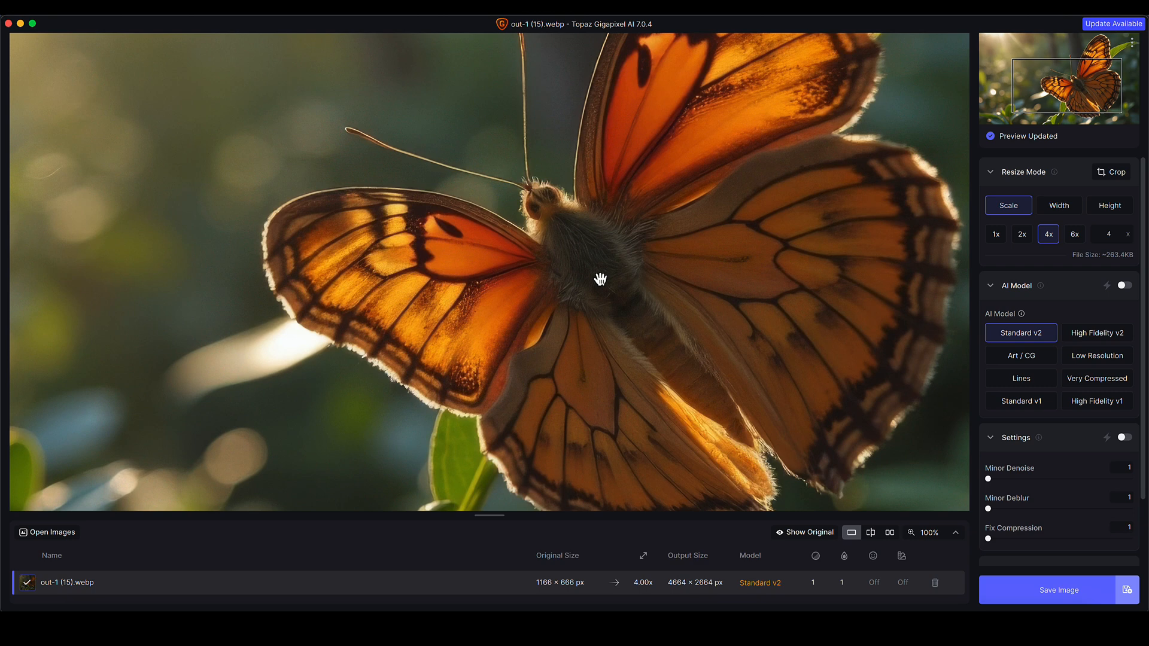
mouse_move(614, 386)
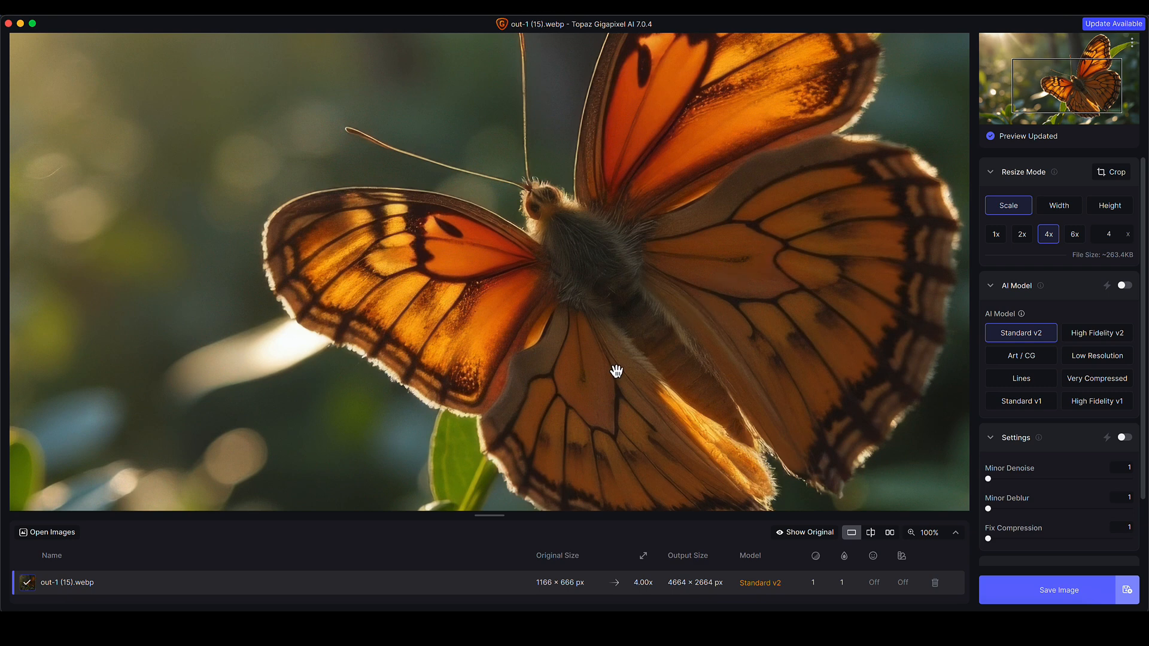
mouse_move(691, 278)
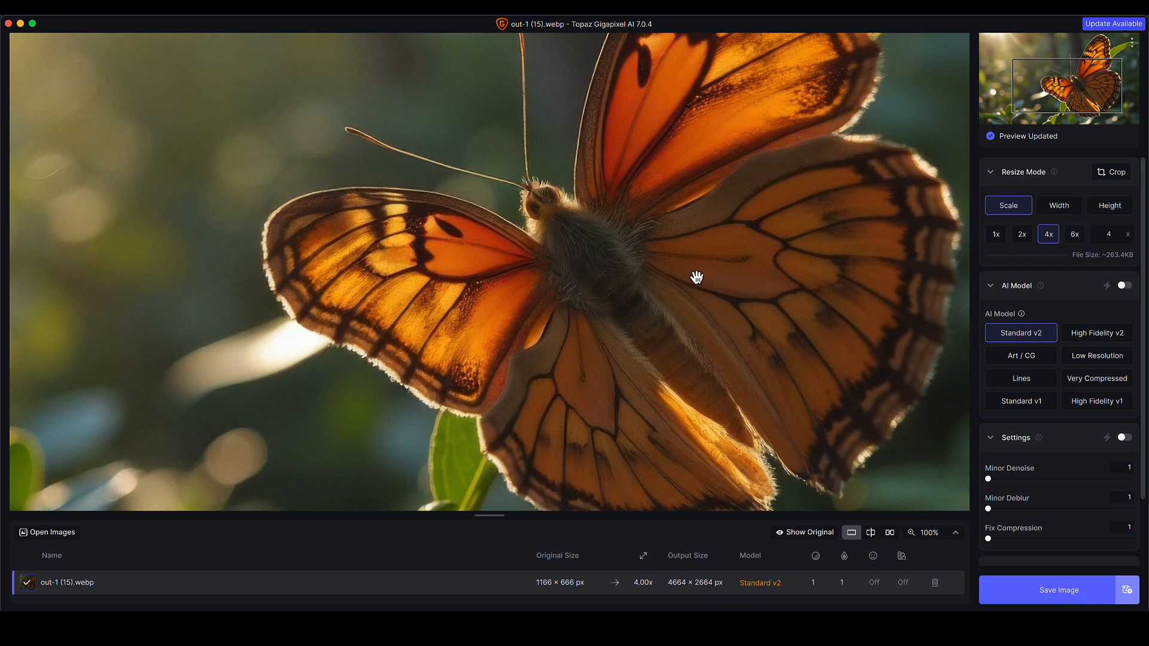
left_click(808, 533)
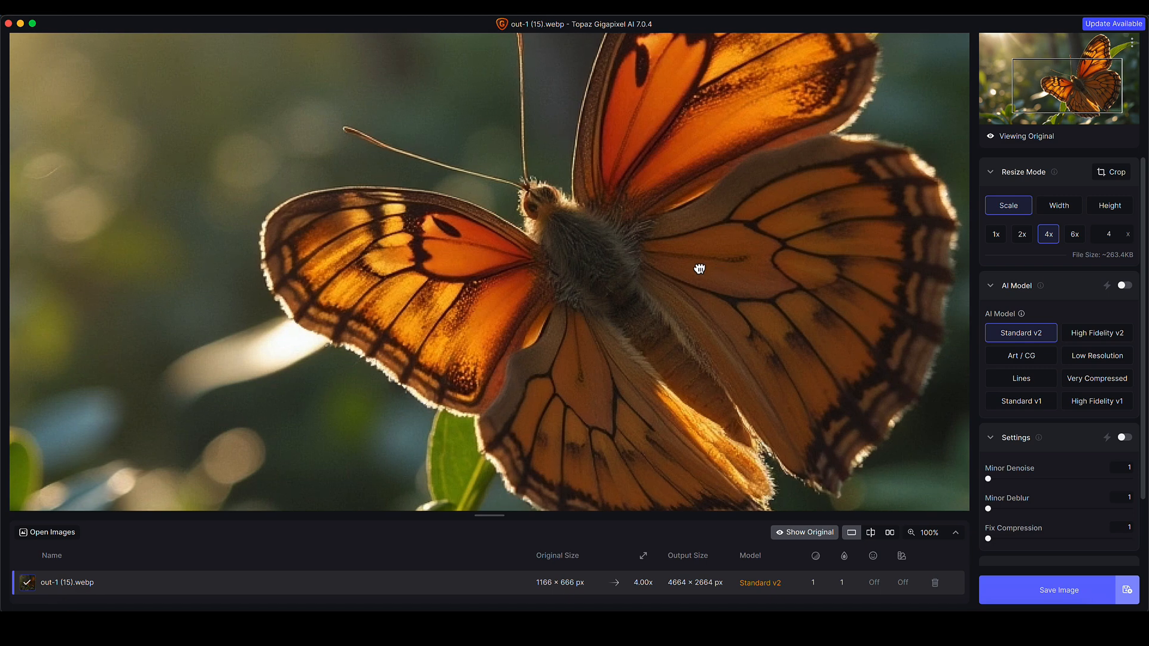
left_click(804, 532)
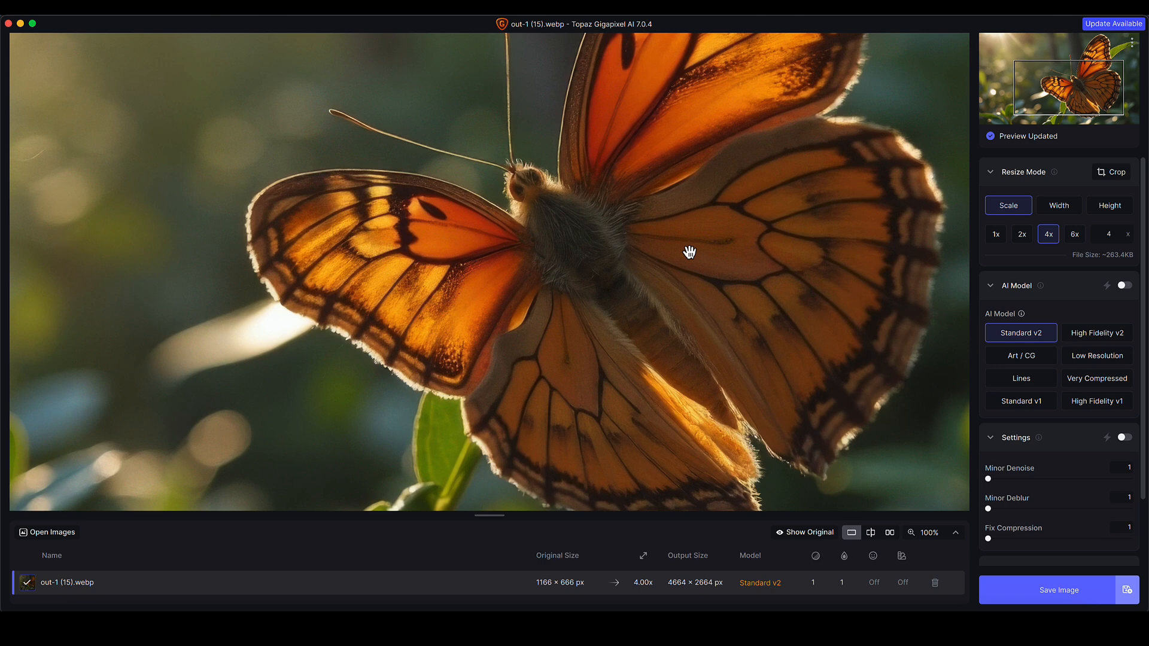
mouse_move(654, 265)
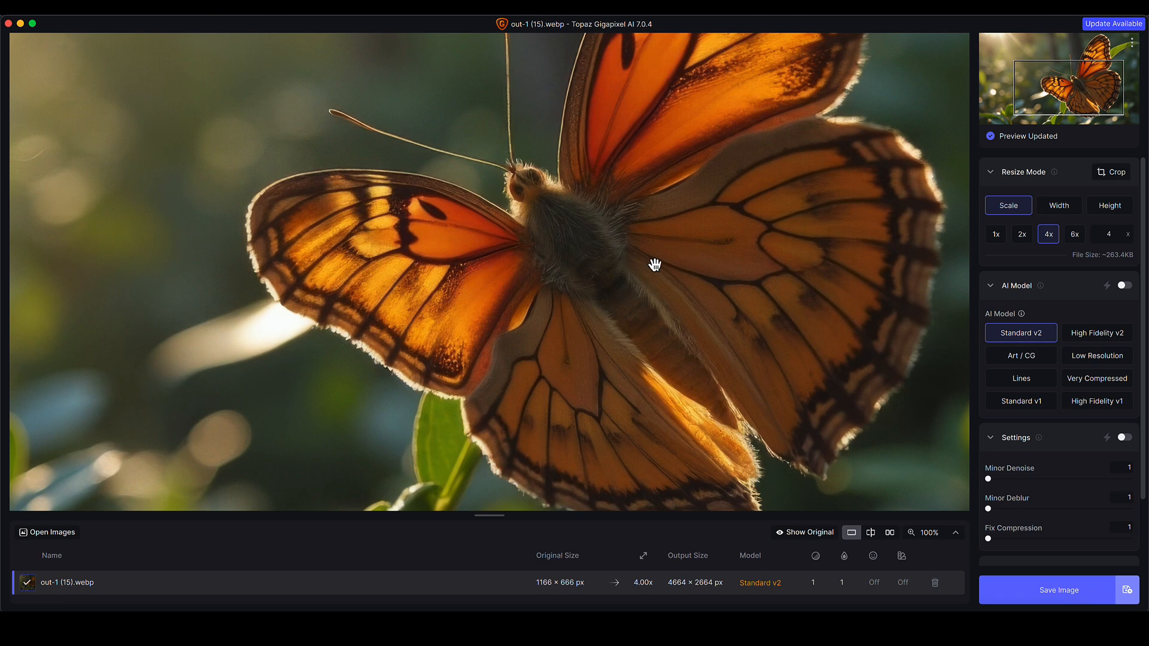
mouse_move(653, 249)
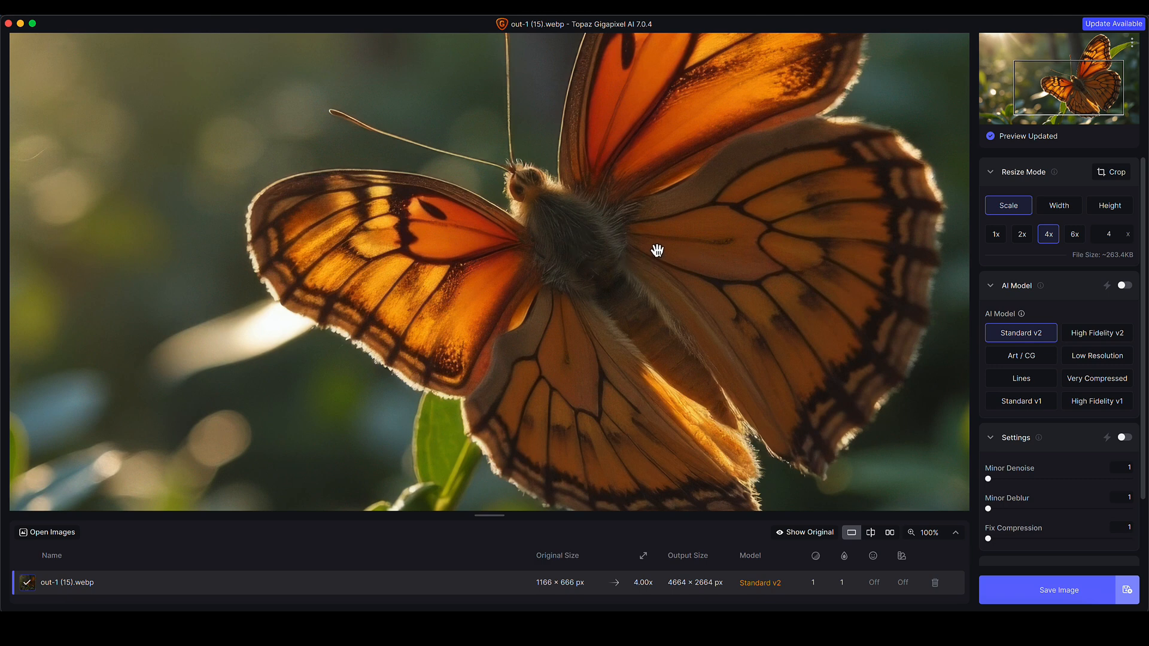
left_click(804, 532)
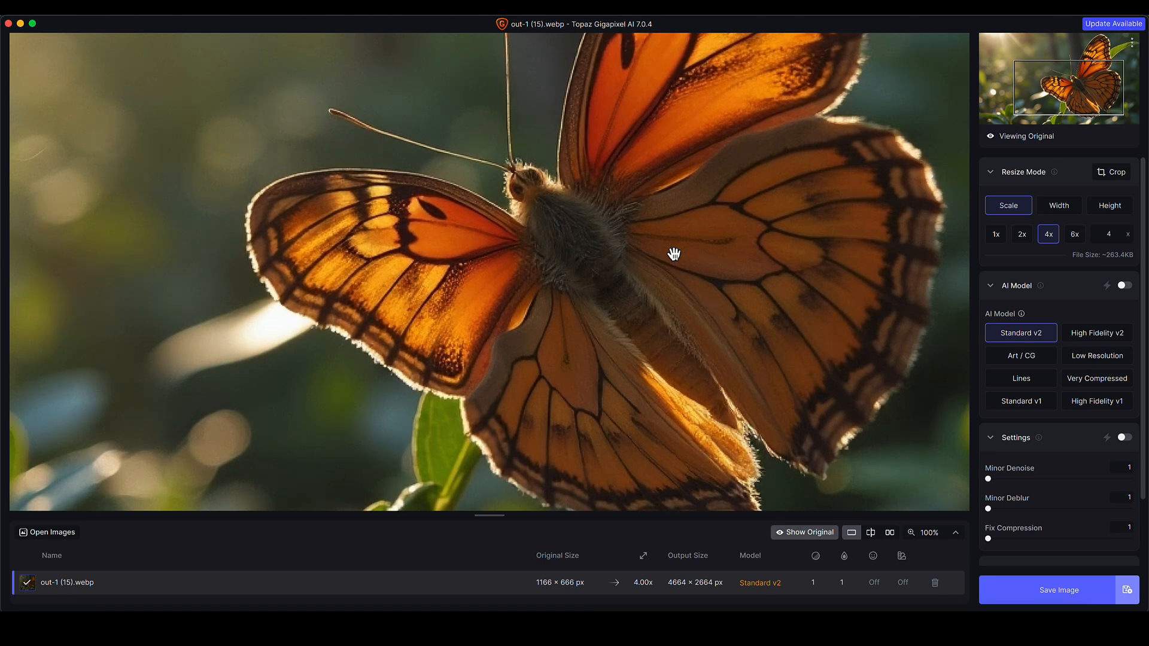
left_click(804, 532)
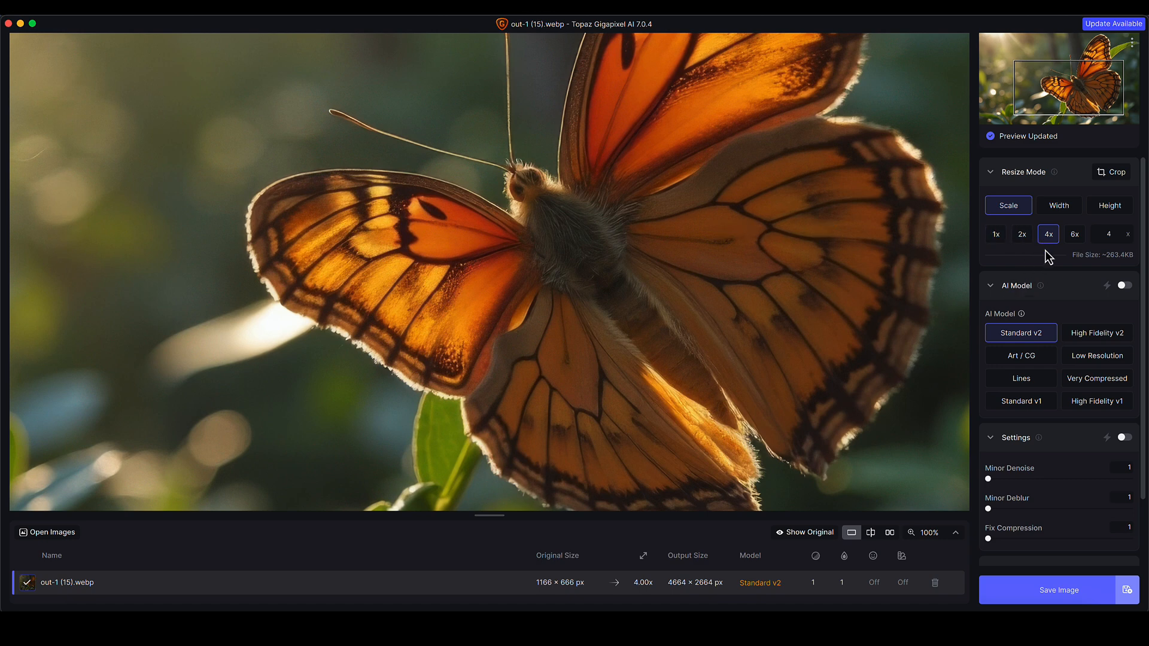
left_click(809, 532)
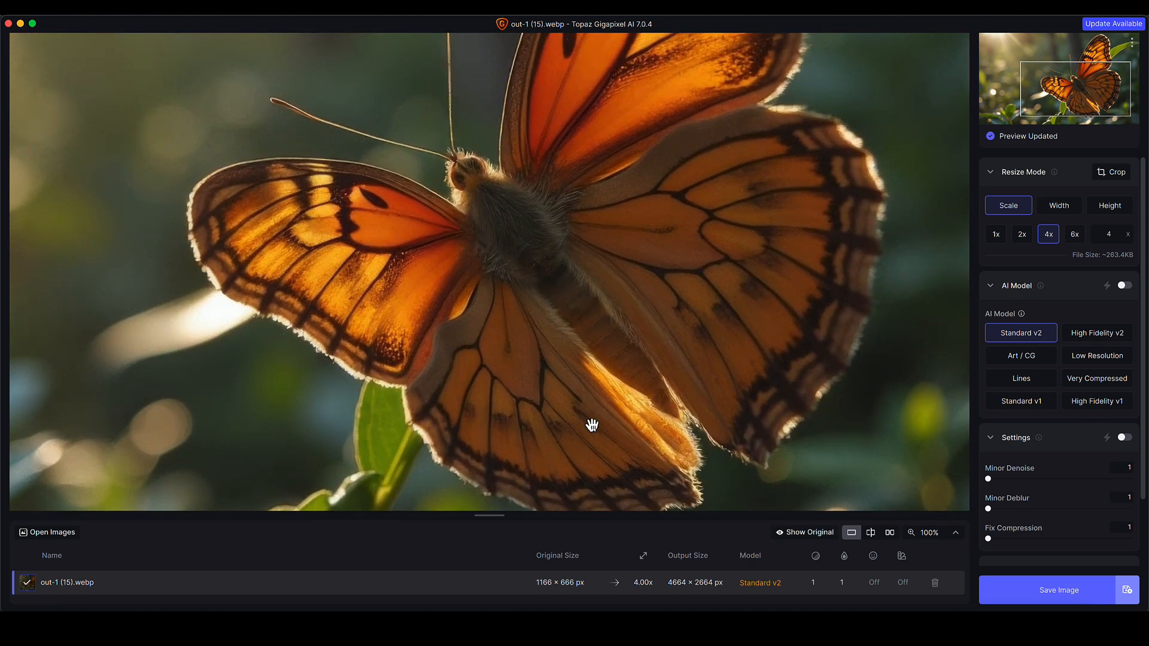
mouse_move(971, 356)
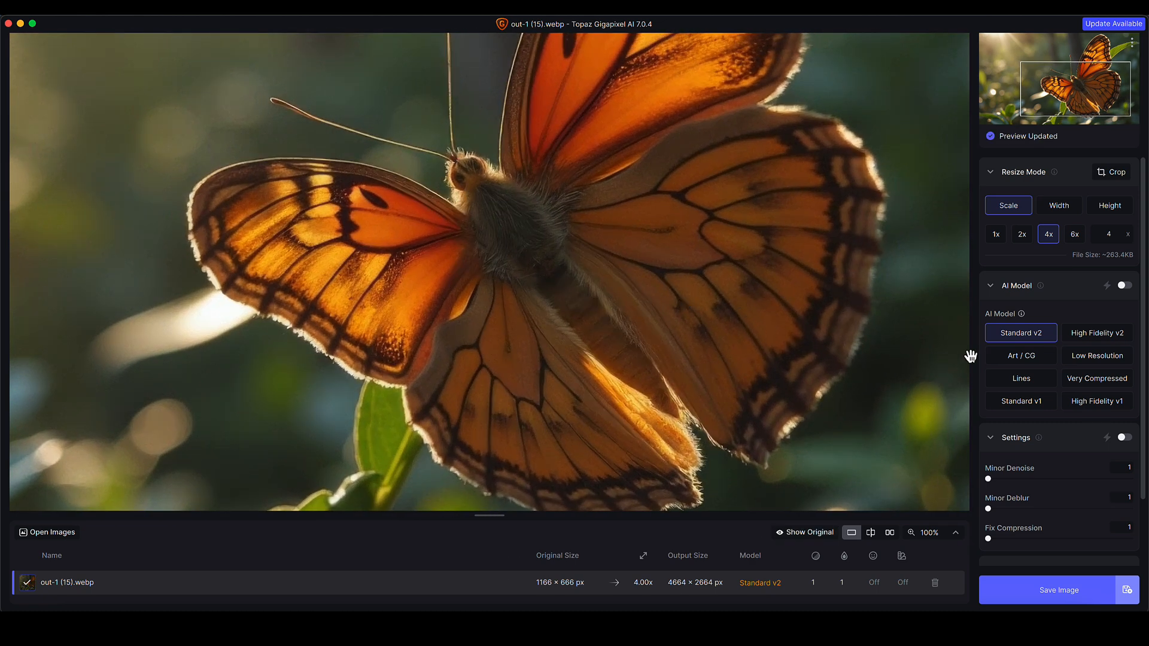
mouse_move(1059, 296)
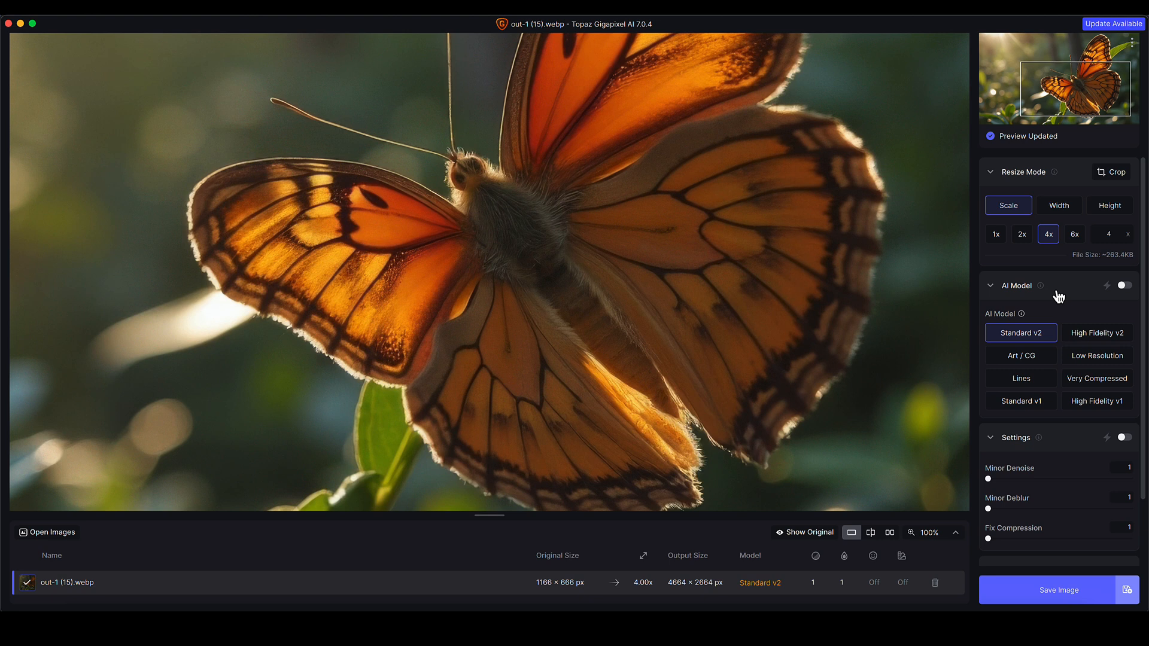
- Toggle automatic model selection on then off, and pick High Fidelity v2 as the upscaling model
left_click(1123, 285)
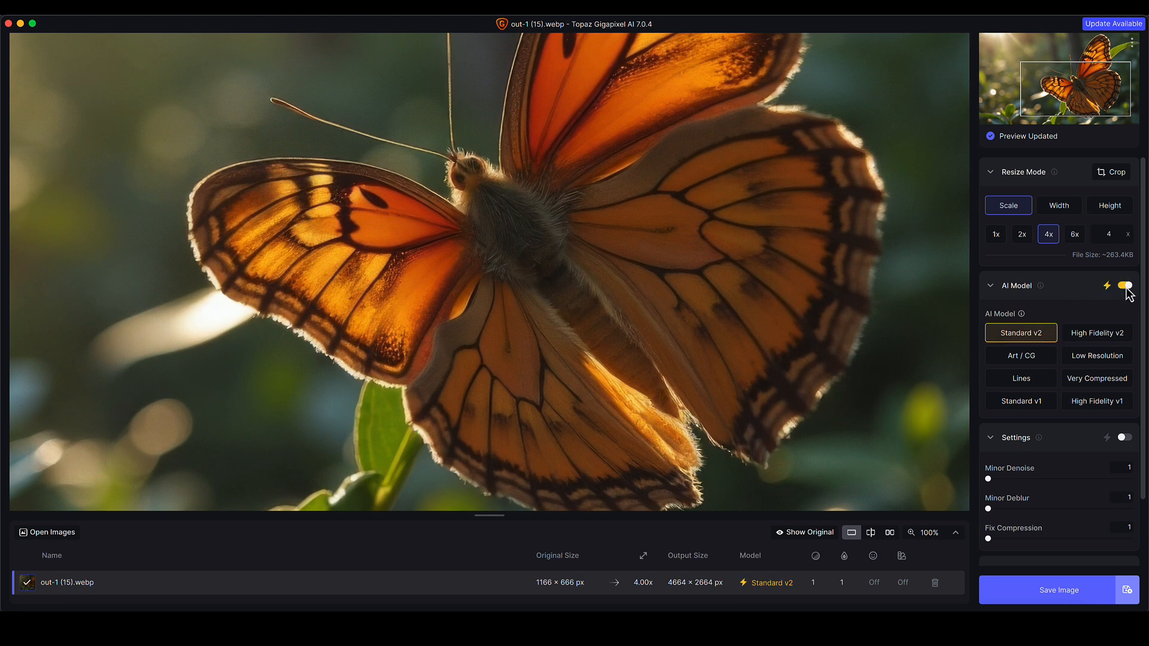
left_click(1124, 285)
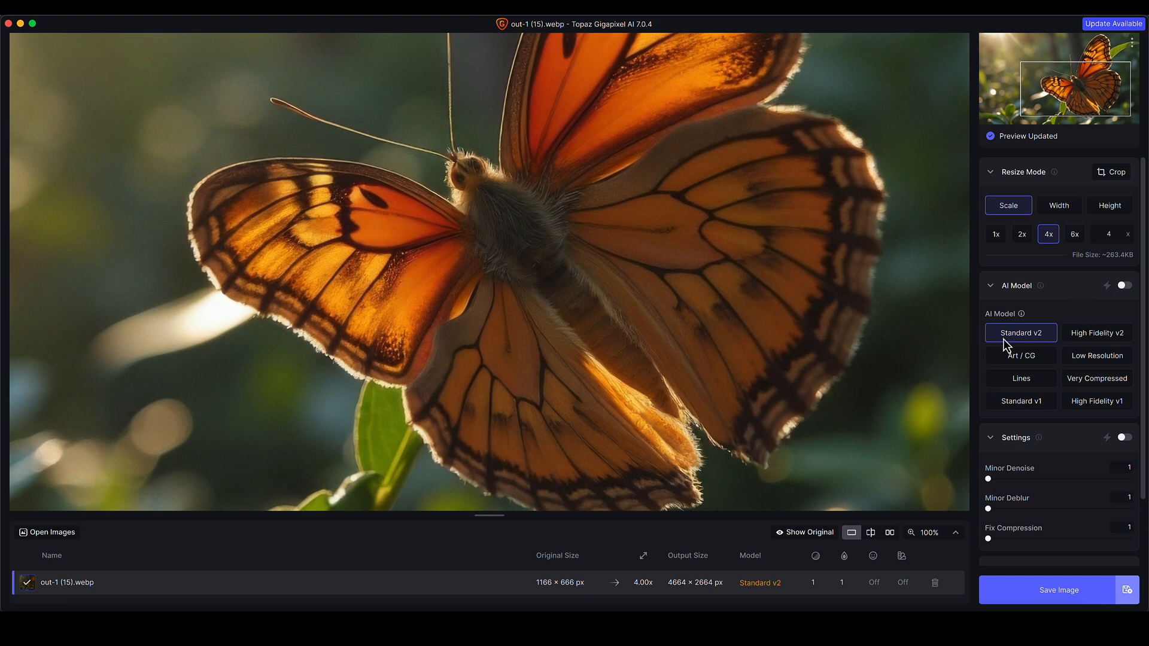
left_click(1097, 332)
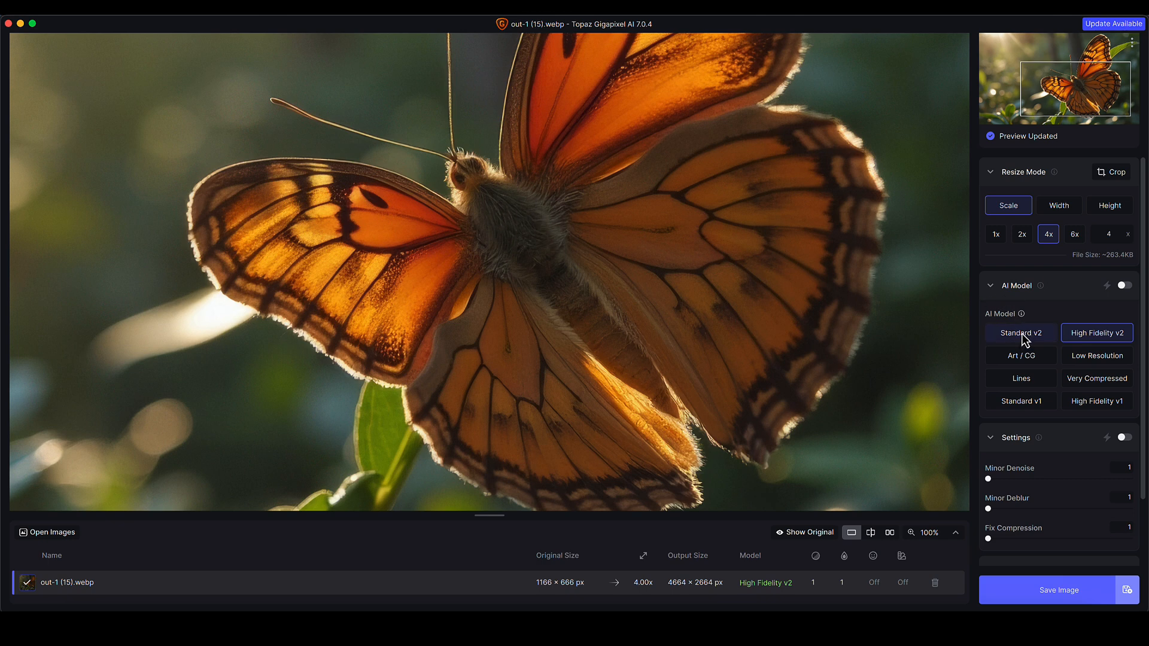
left_click(1021, 333)
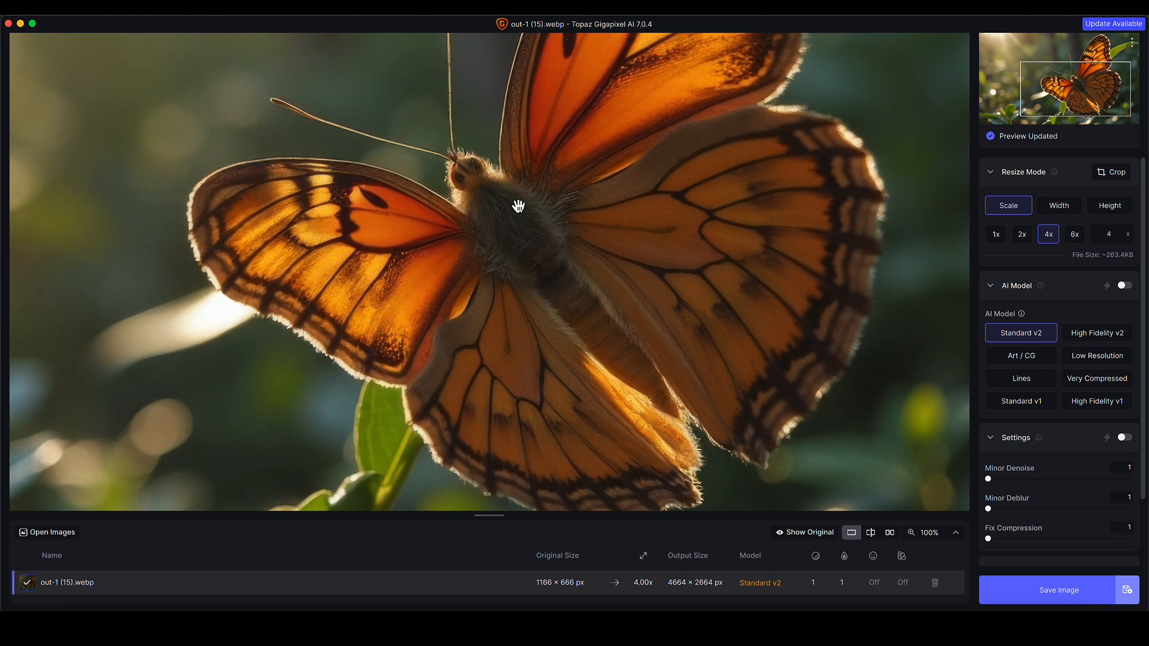
mouse_move(1078, 334)
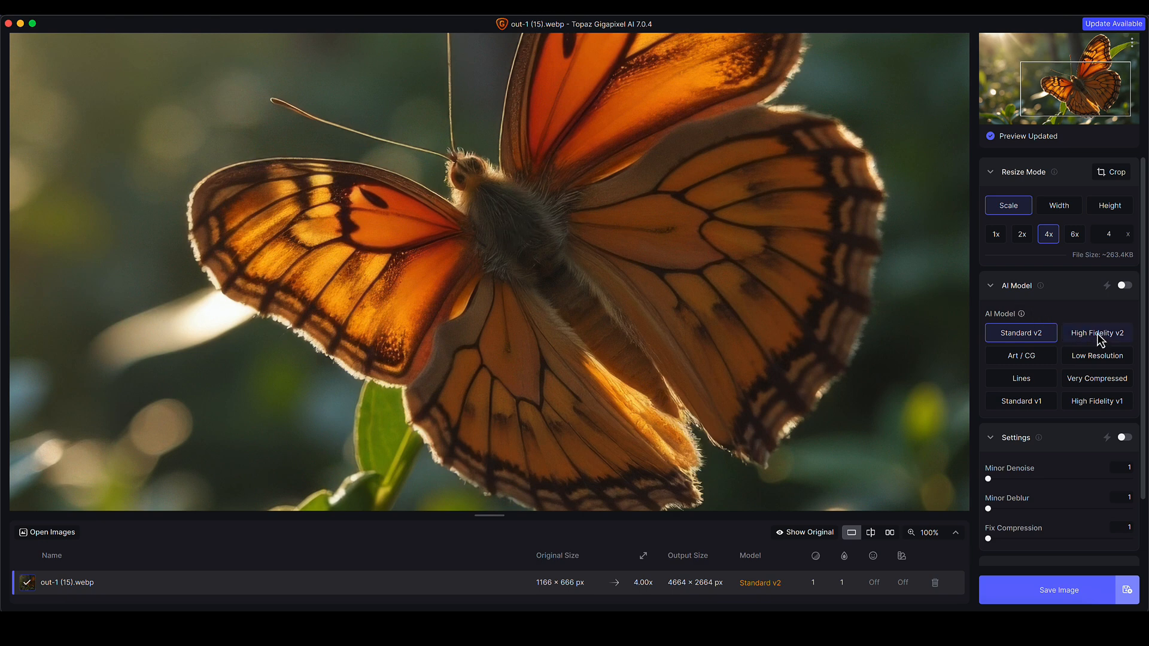
left_click(1097, 333)
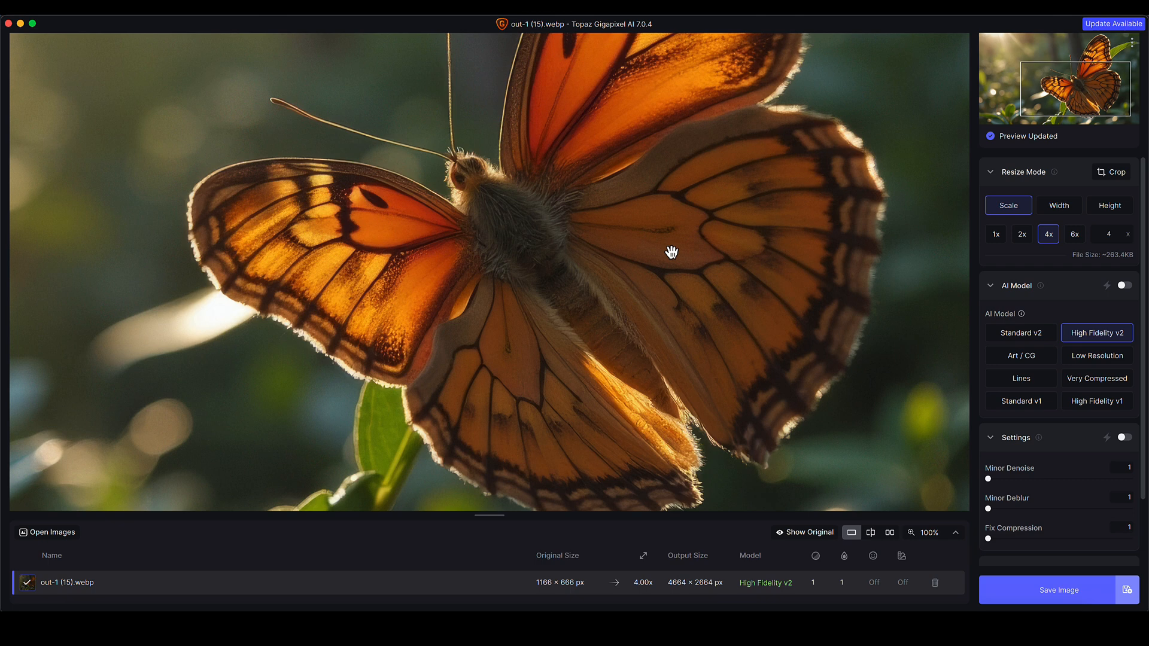
mouse_move(518, 234)
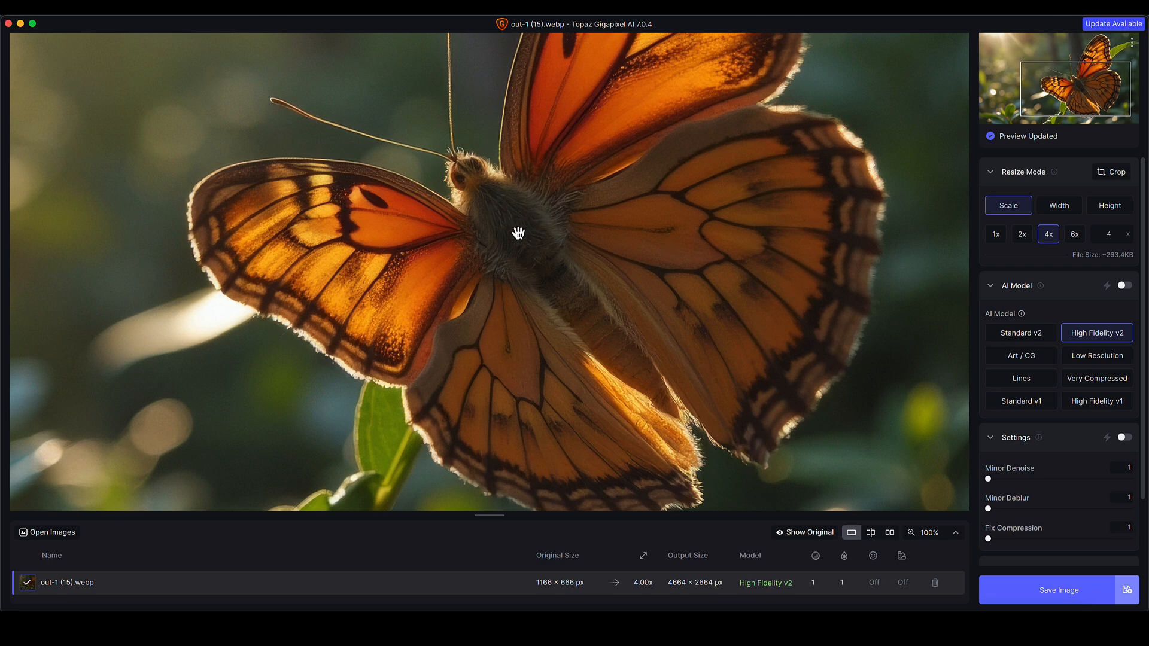
mouse_move(544, 228)
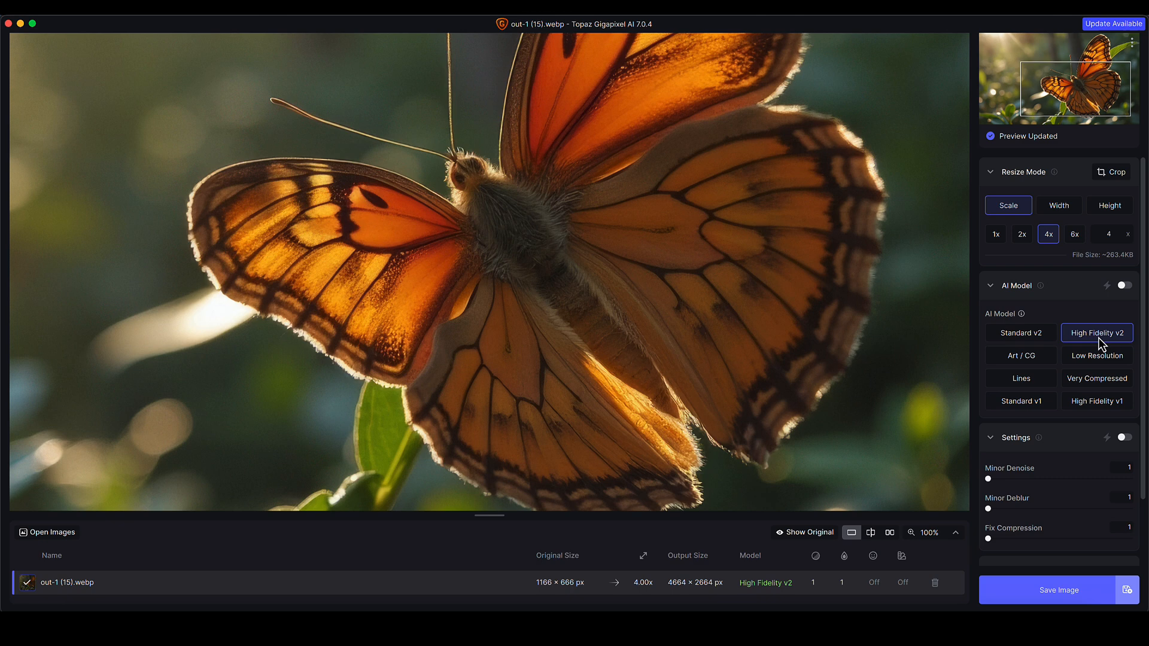
mouse_move(503, 252)
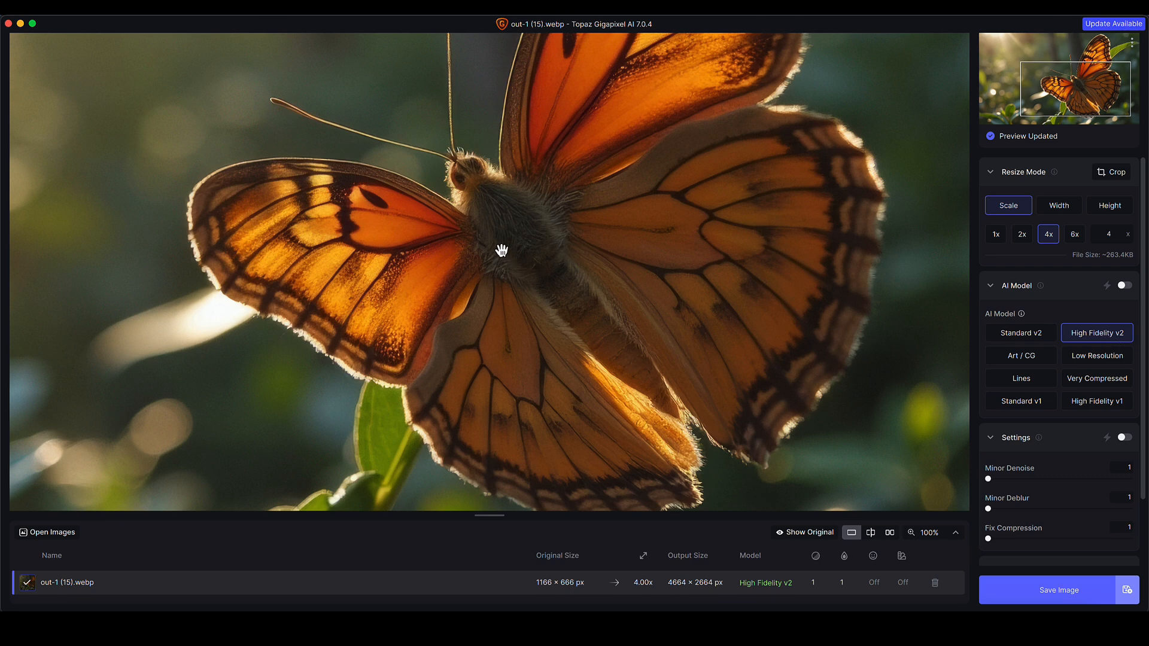
left_click_drag(502, 250, 532, 259)
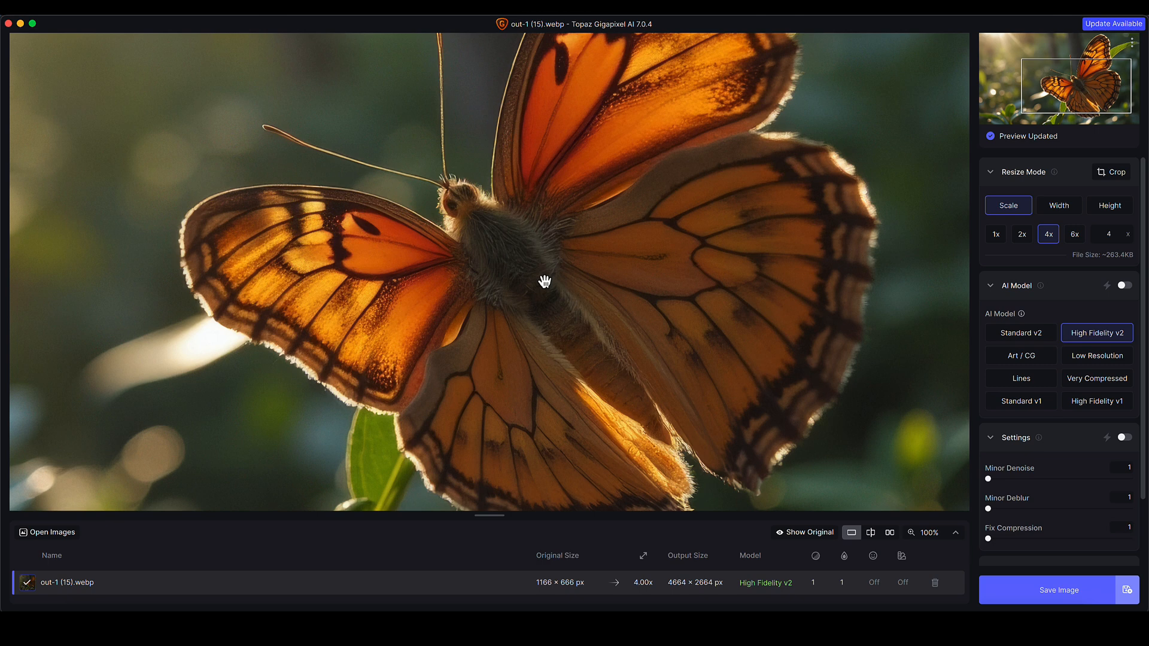
left_click_drag(545, 281, 701, 306)
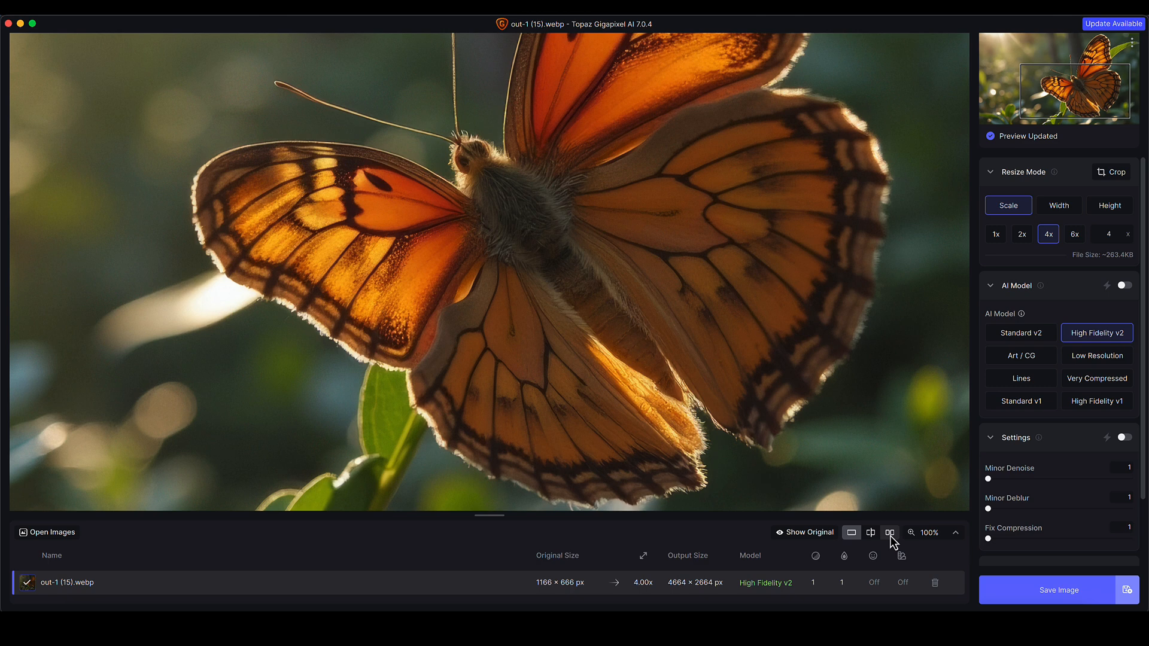
- Switch to side-by-side comparison, zoom out and reposition so the whole butterfly shows in both views
left_click(890, 532)
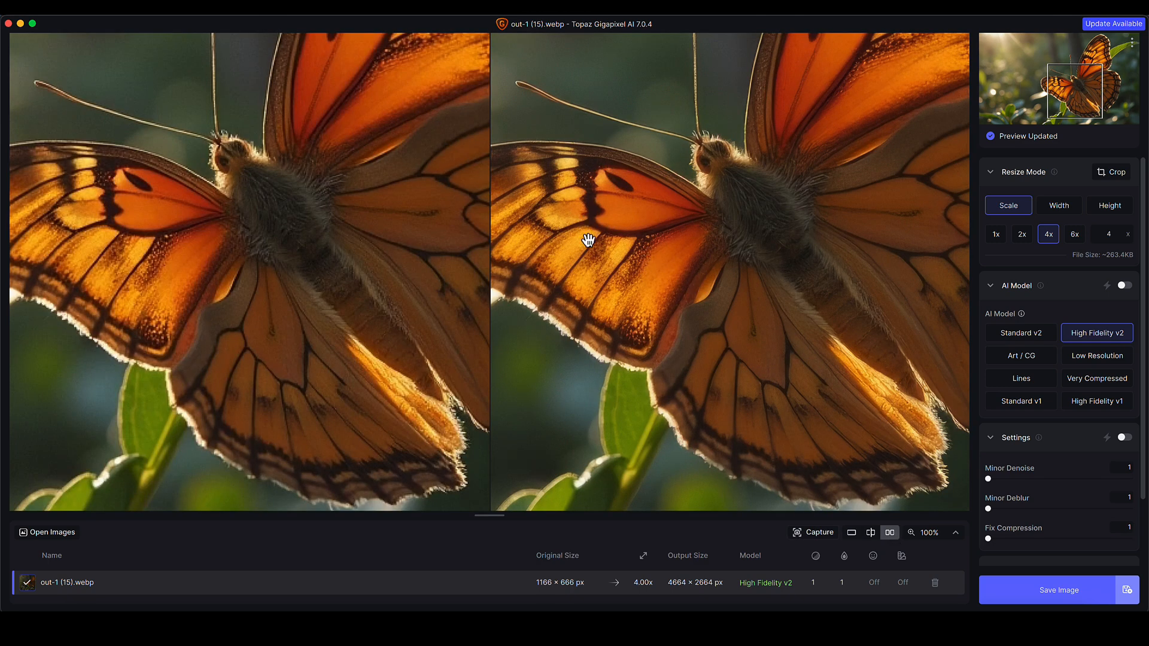
left_click(956, 533)
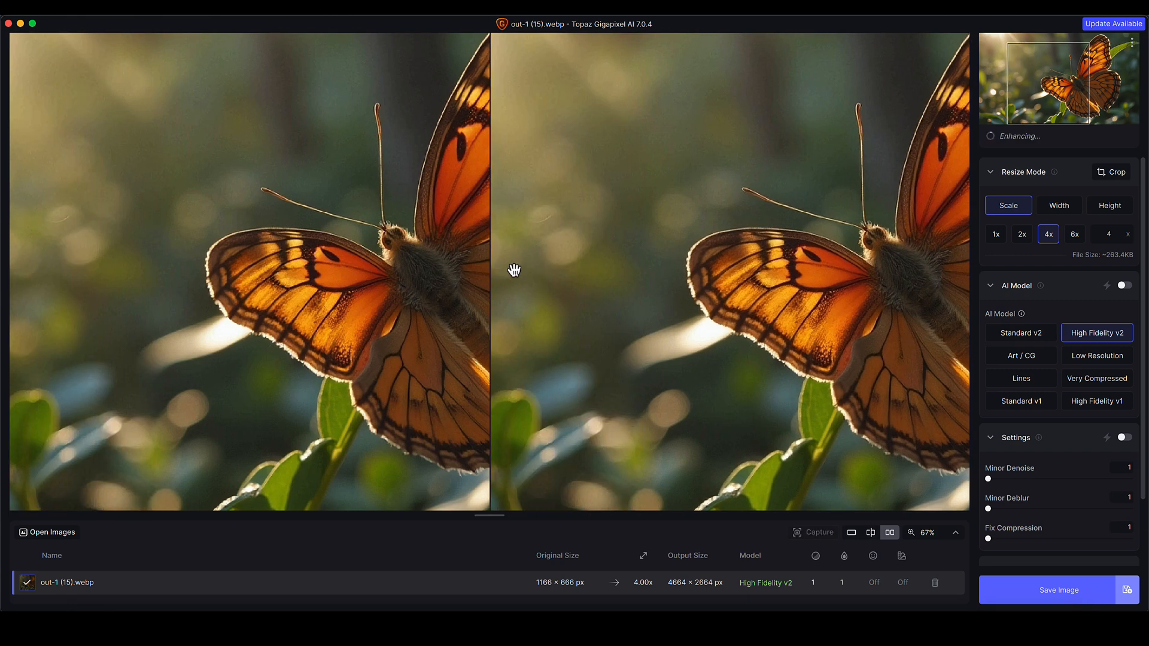
left_click_drag(513, 271, 777, 379)
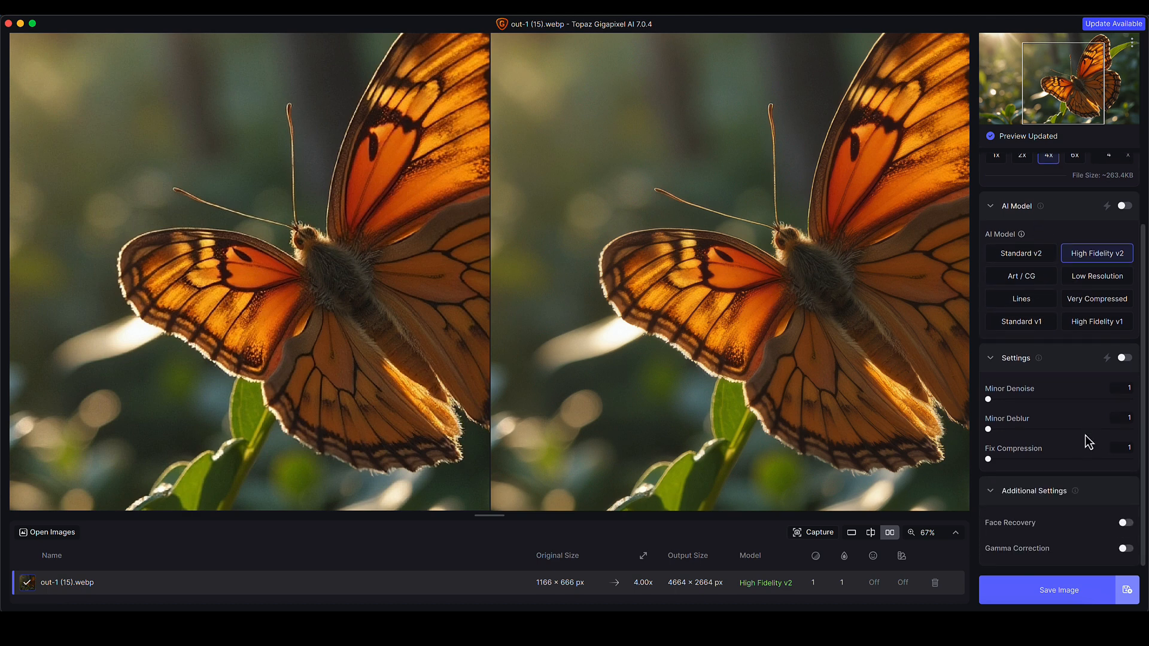
mouse_move(983, 395)
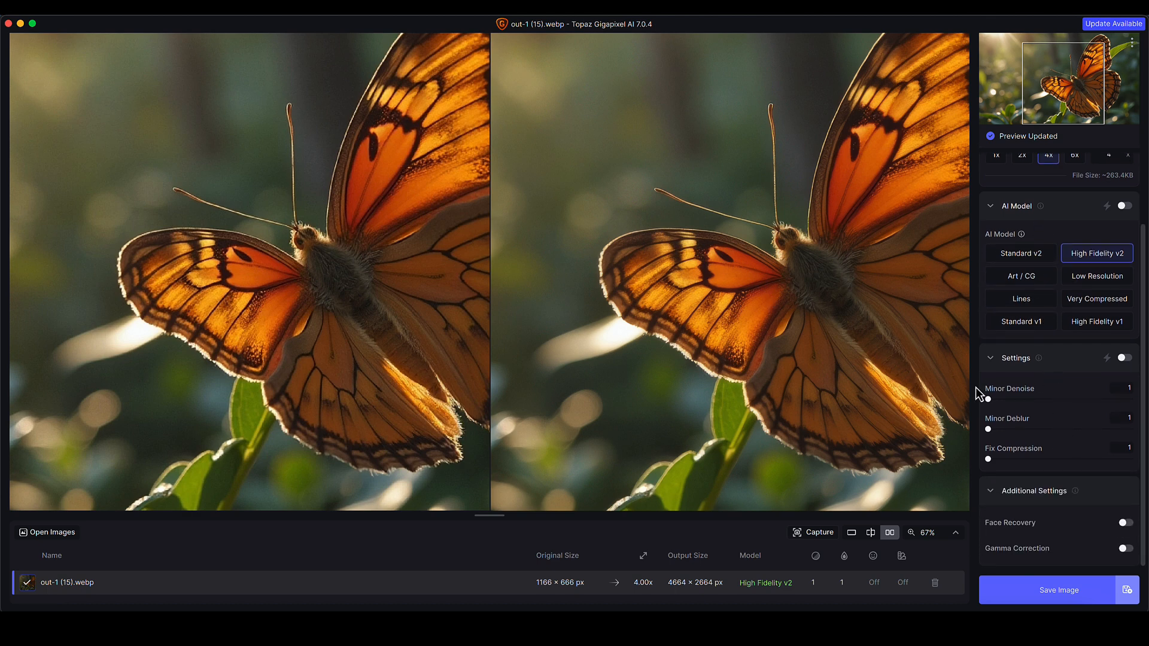
left_click(1124, 358)
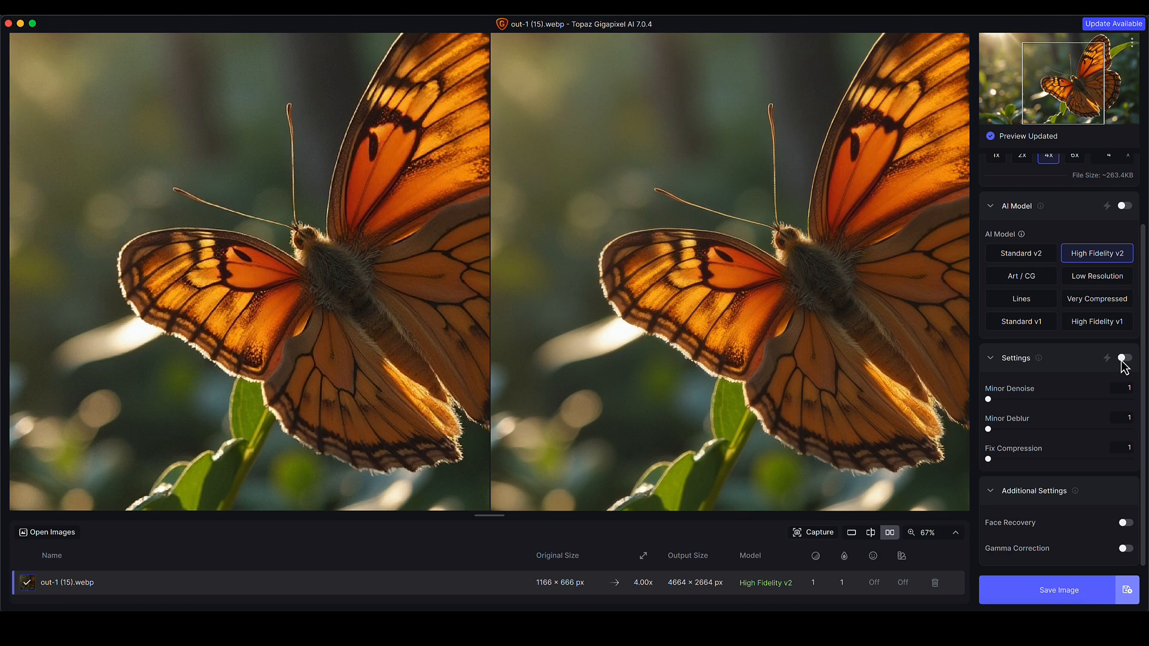
mouse_move(1116, 364)
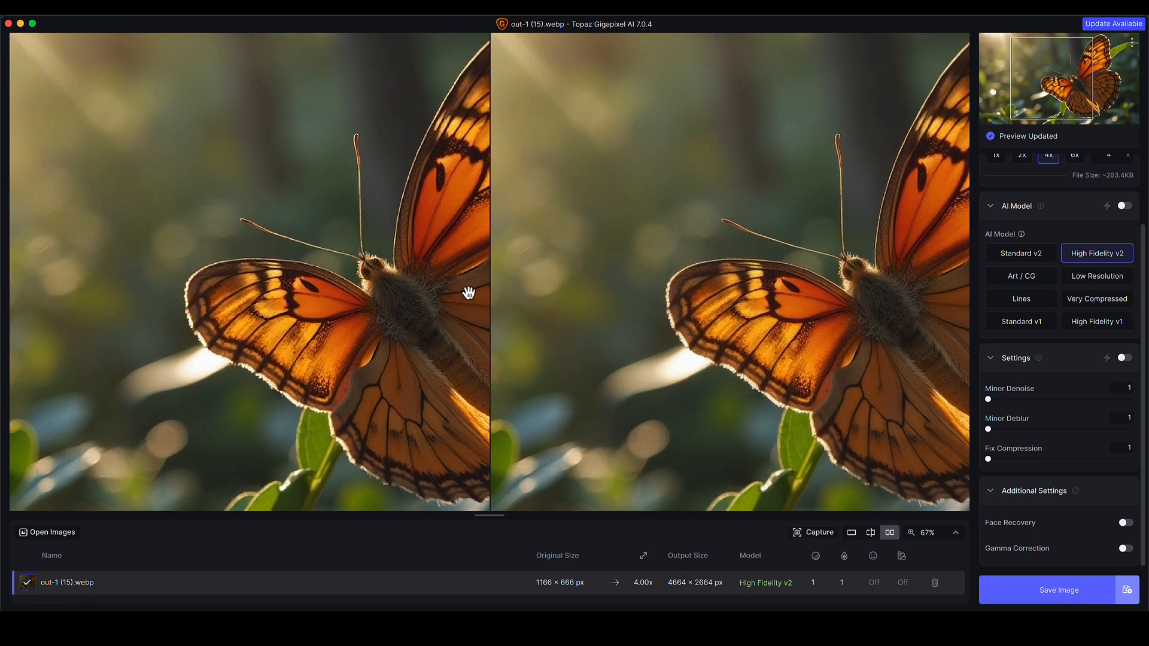
left_click_drag(467, 293, 304, 213)
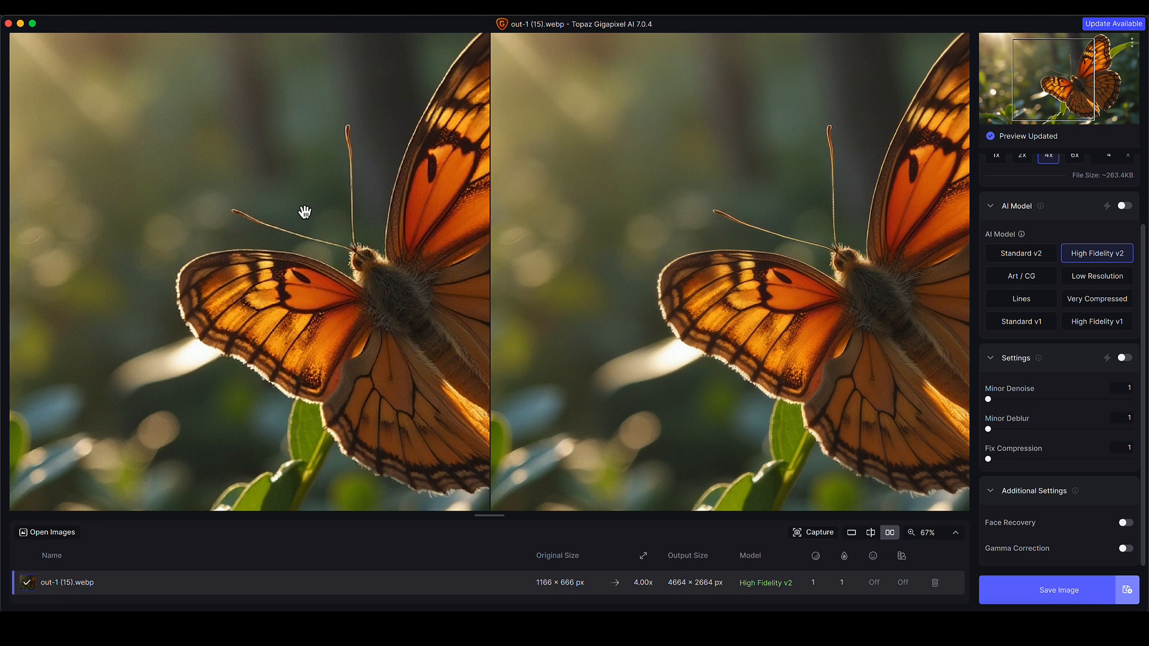
mouse_move(269, 186)
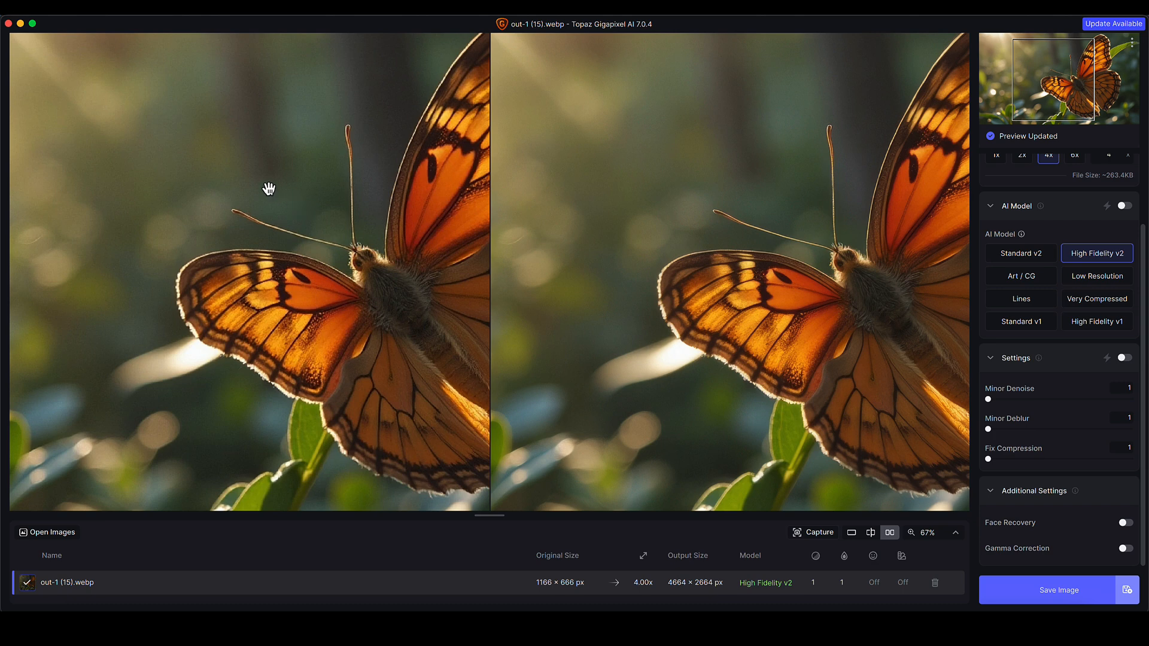
left_click_drag(268, 189, 137, 250)
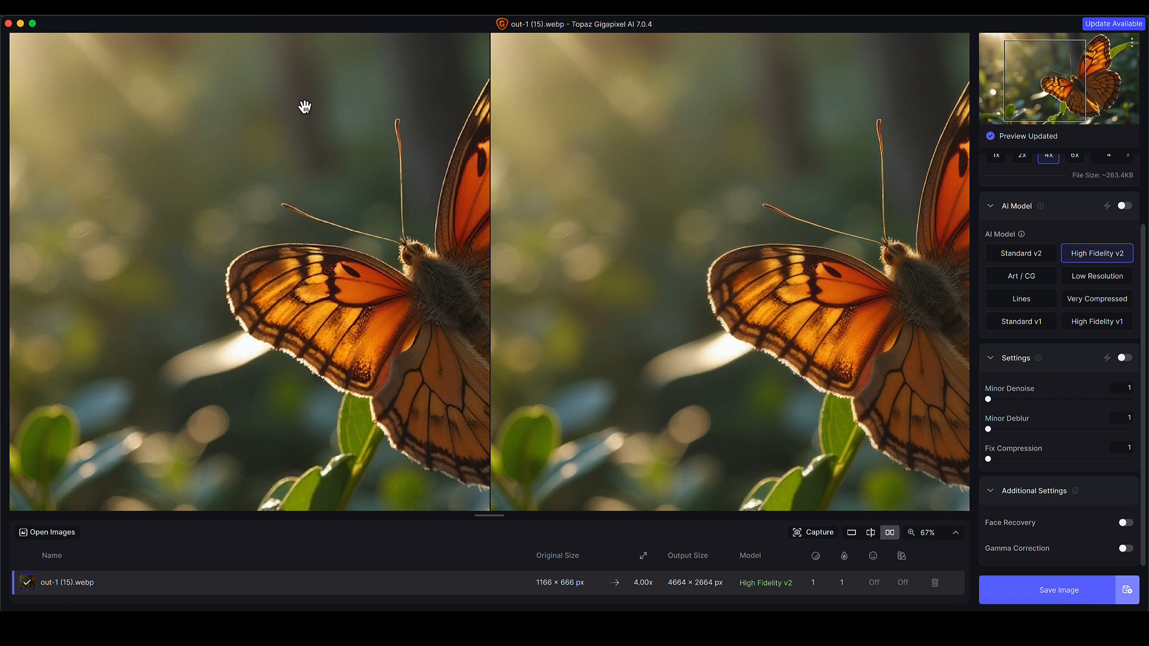
mouse_move(109, 234)
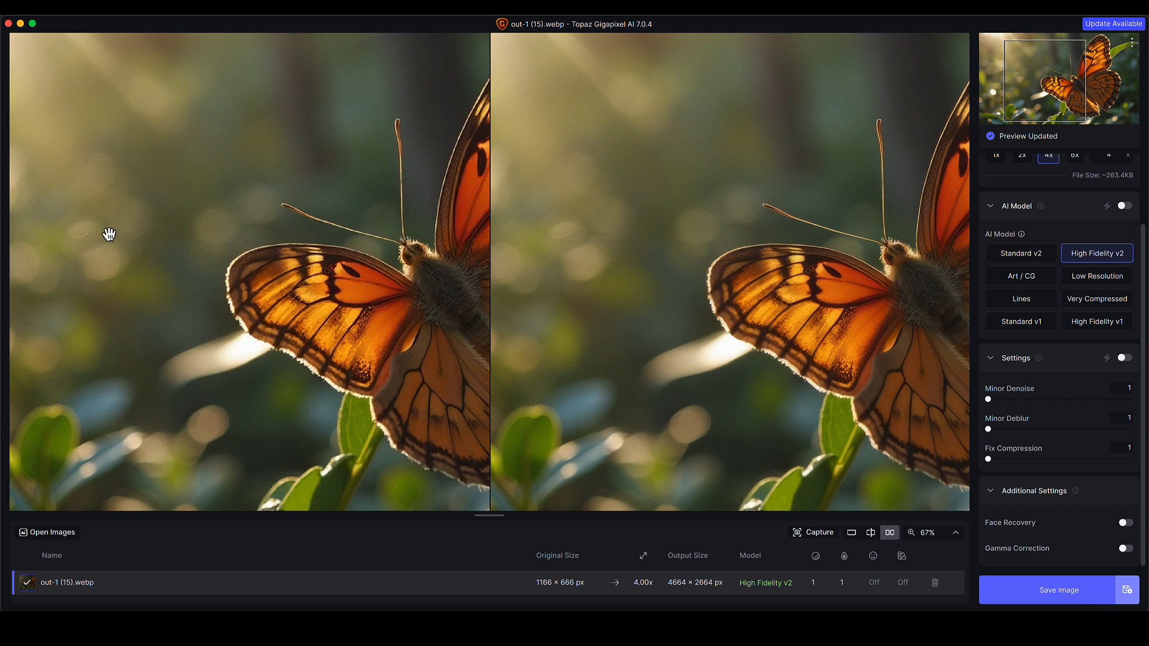
mouse_move(371, 386)
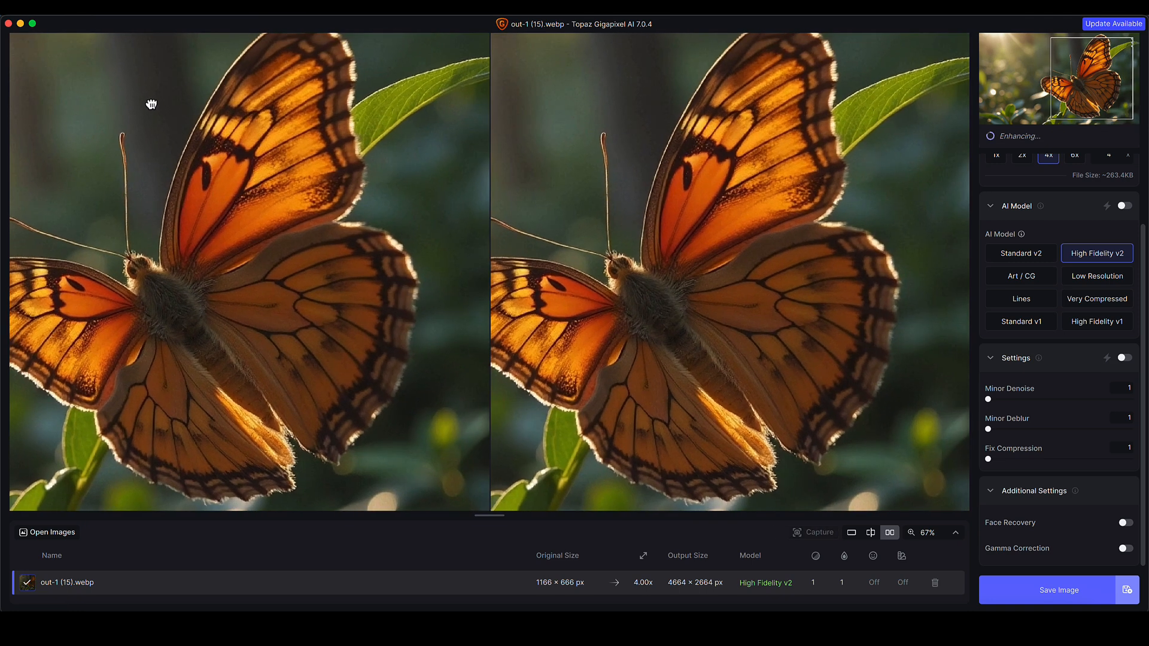
left_click_drag(151, 104, 352, 180)
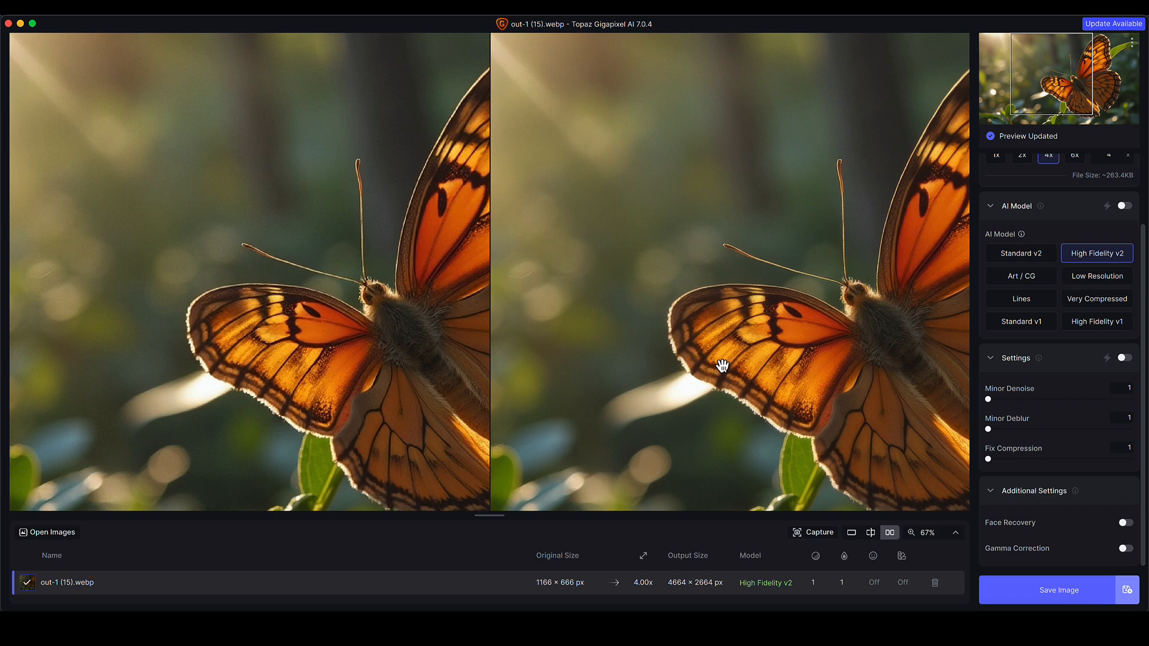
mouse_move(674, 202)
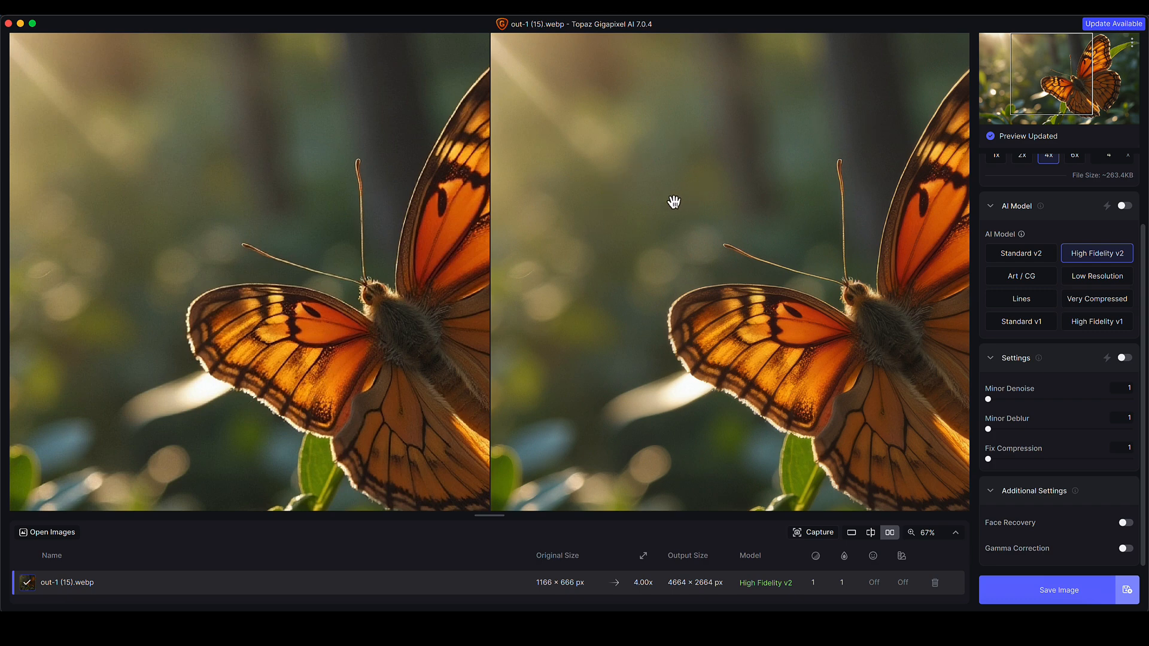
mouse_move(751, 117)
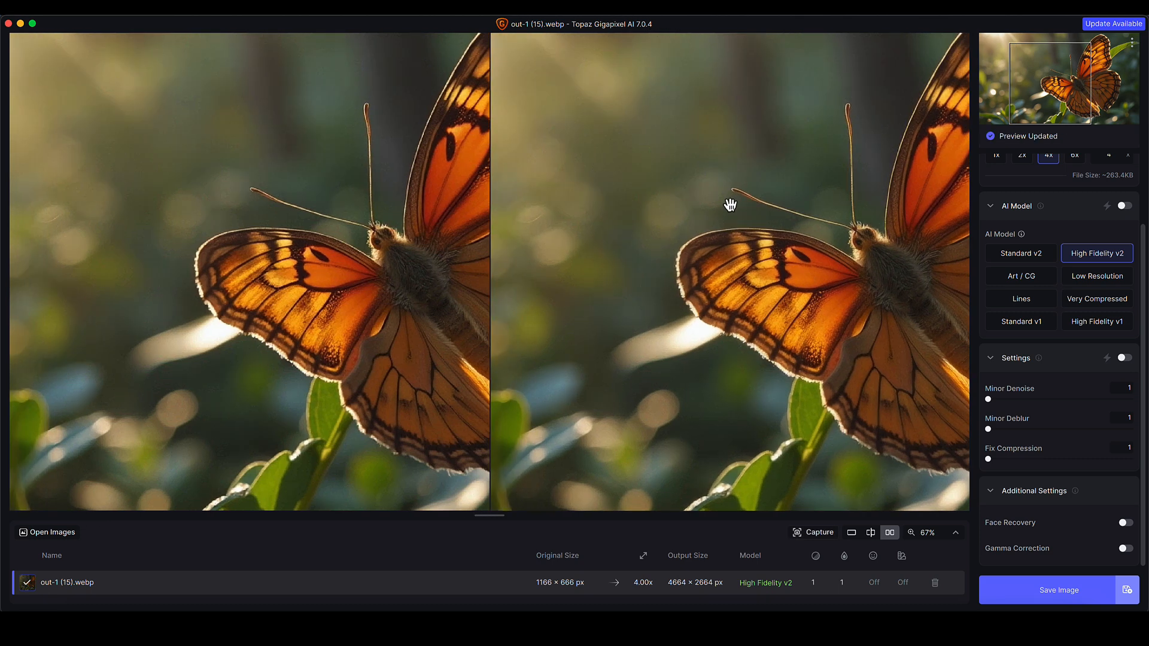
mouse_move(1012, 421)
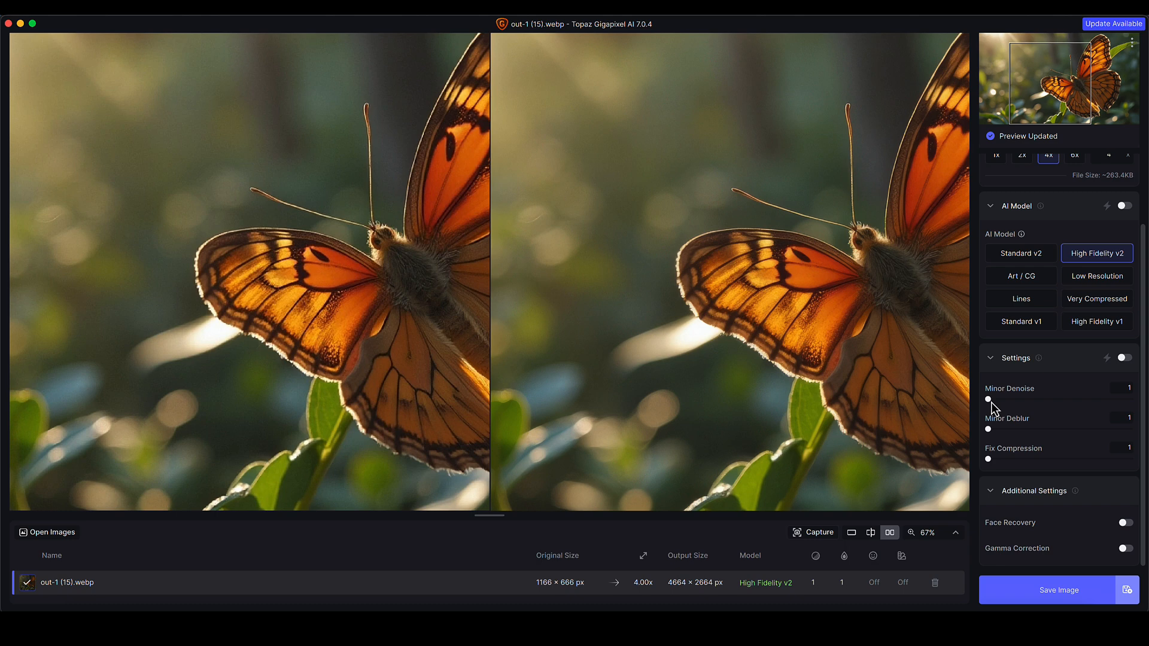
mouse_move(993, 436)
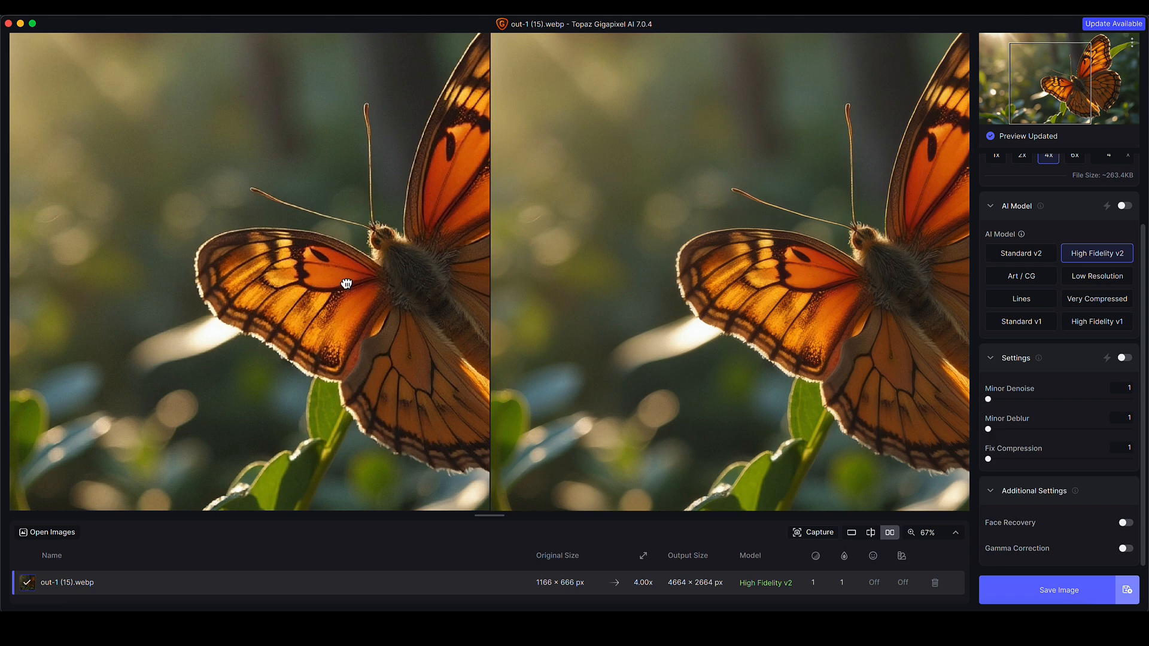
- Centre the butterfly's body in both views and set the comparison zoom to 100%
left_click_drag(346, 284, 873, 312)
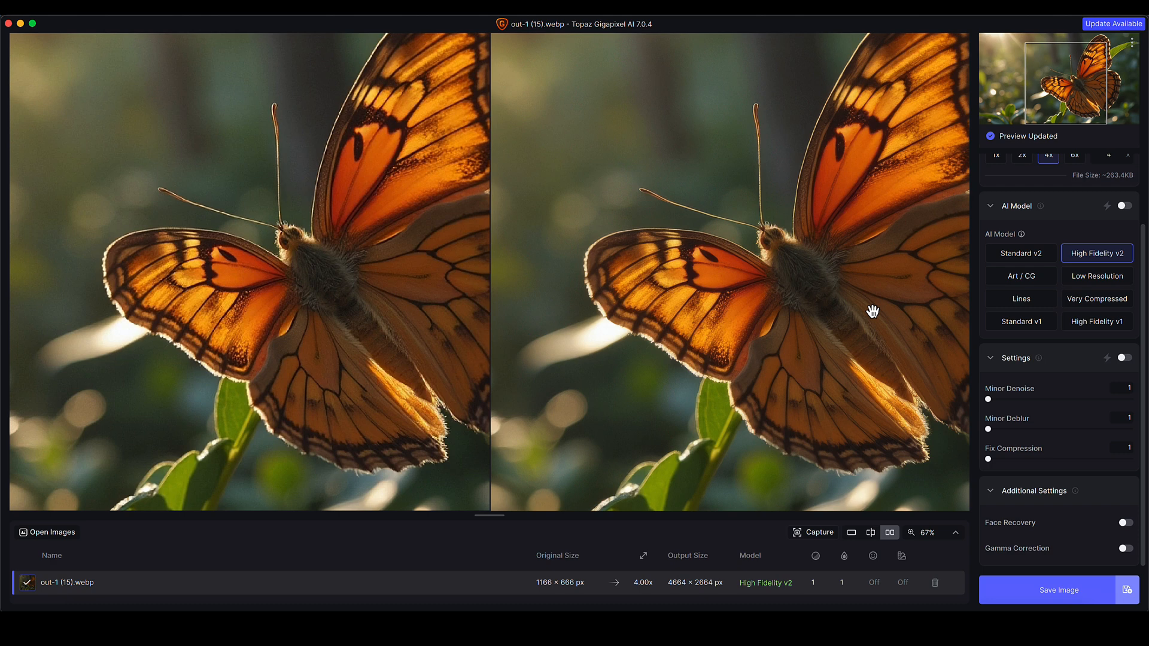
mouse_move(928, 514)
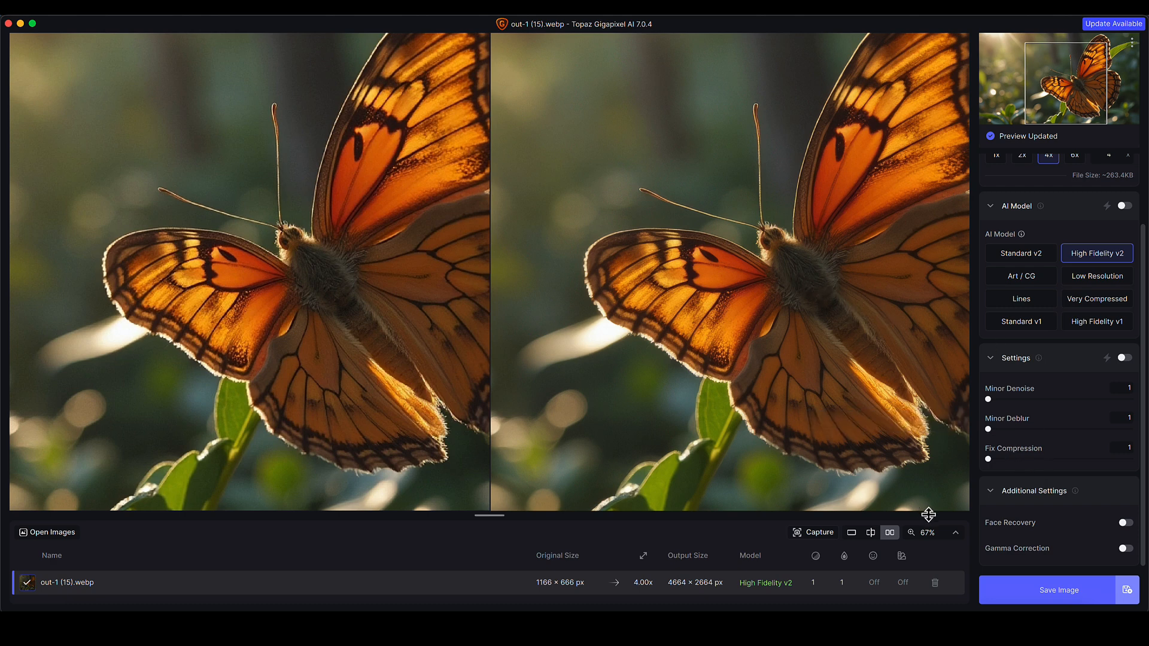
left_click(954, 532)
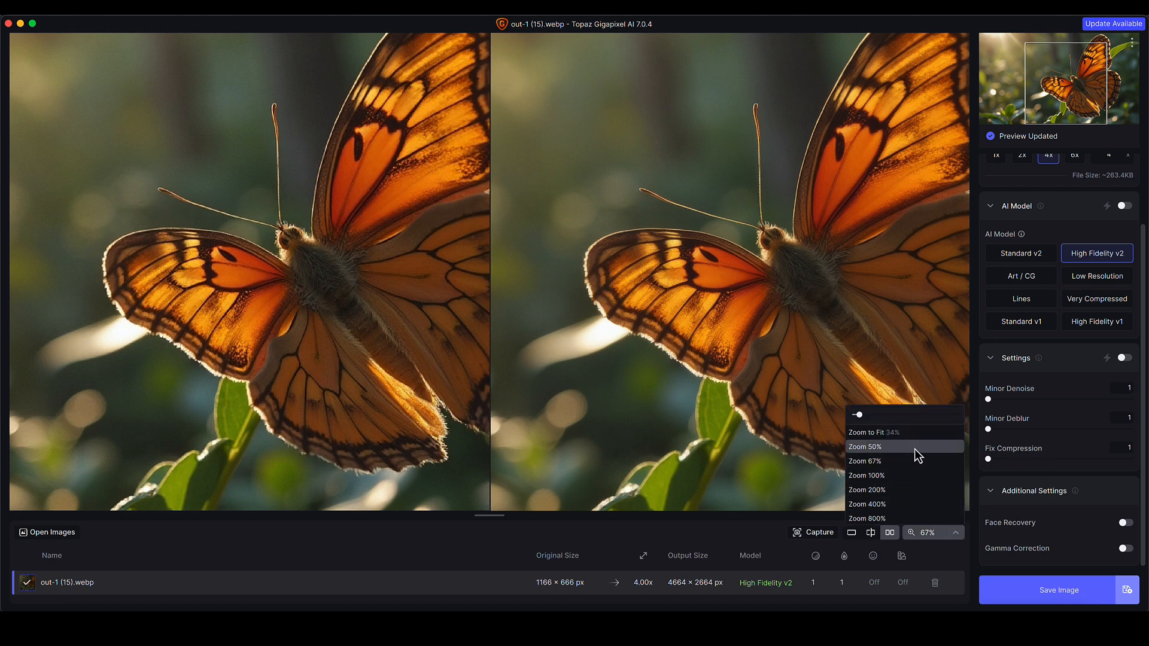
left_click(866, 475)
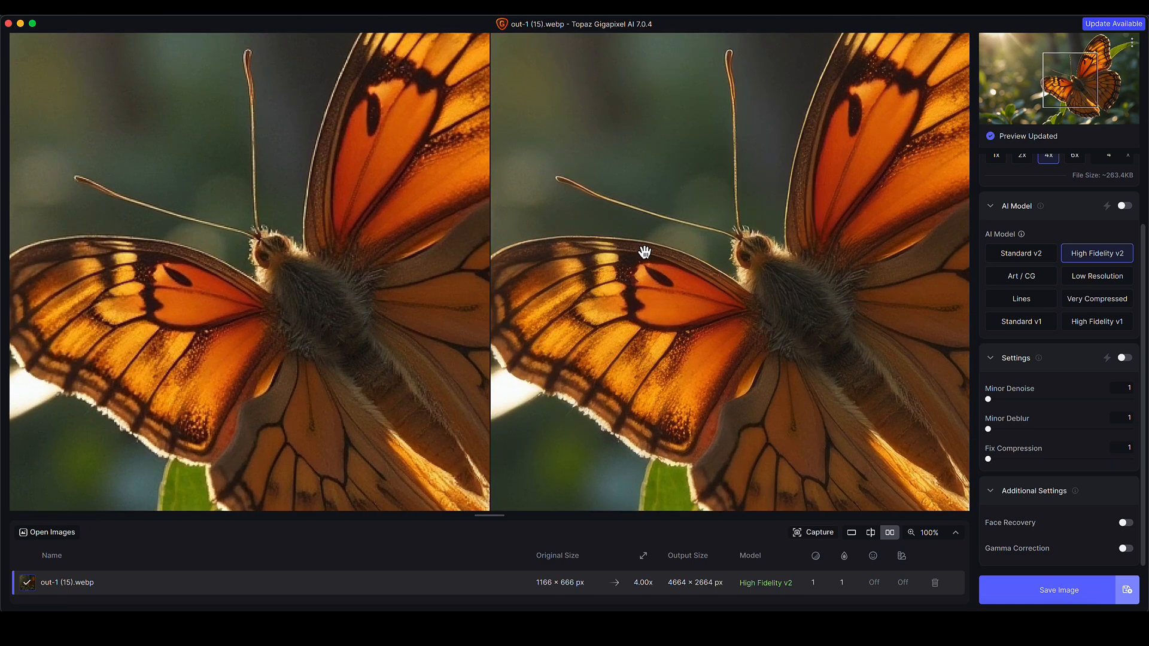
mouse_move(866, 368)
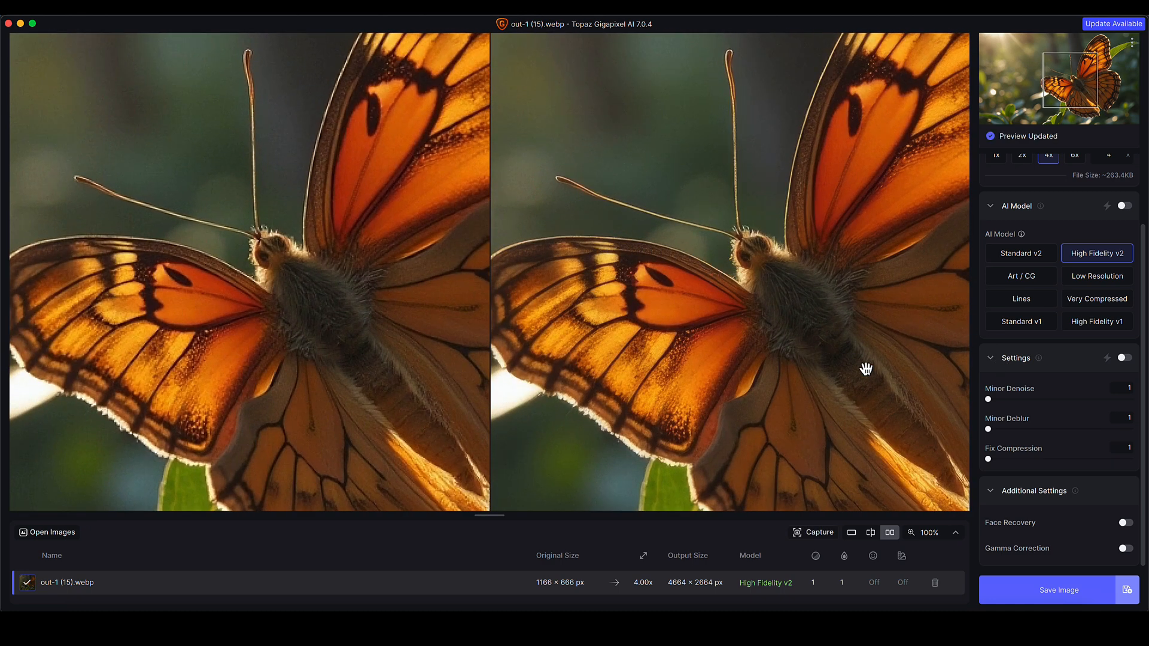
mouse_move(1007, 432)
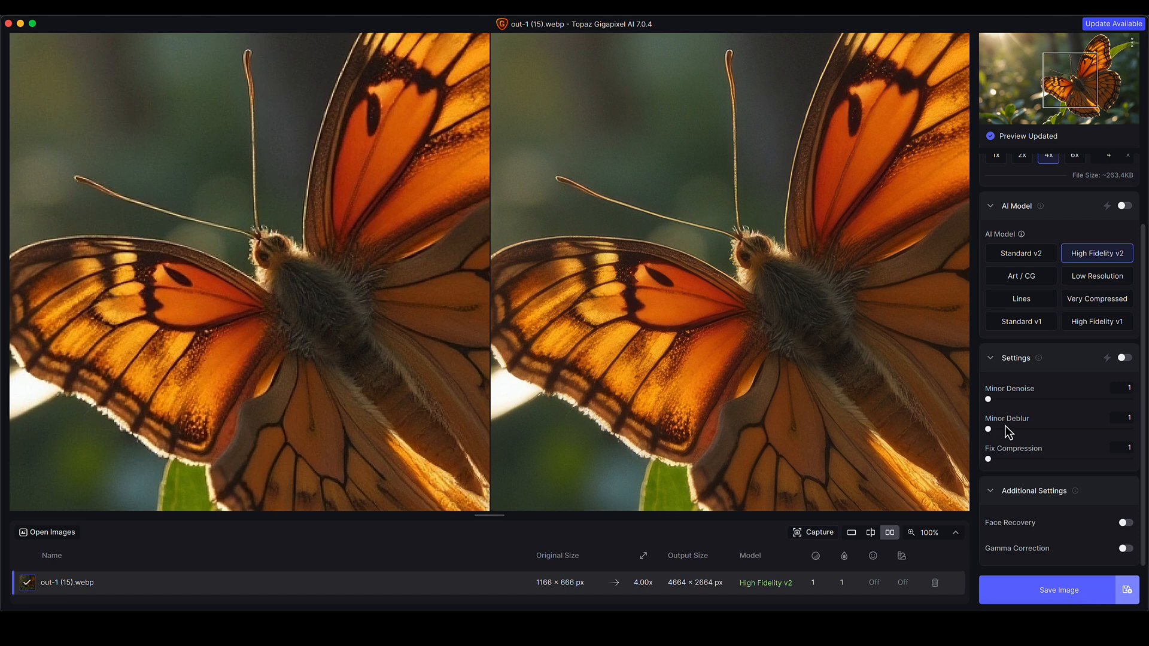
- Drag the Minor Deblur slider up from 1 to 10
left_click_drag(989, 430, 994, 430)
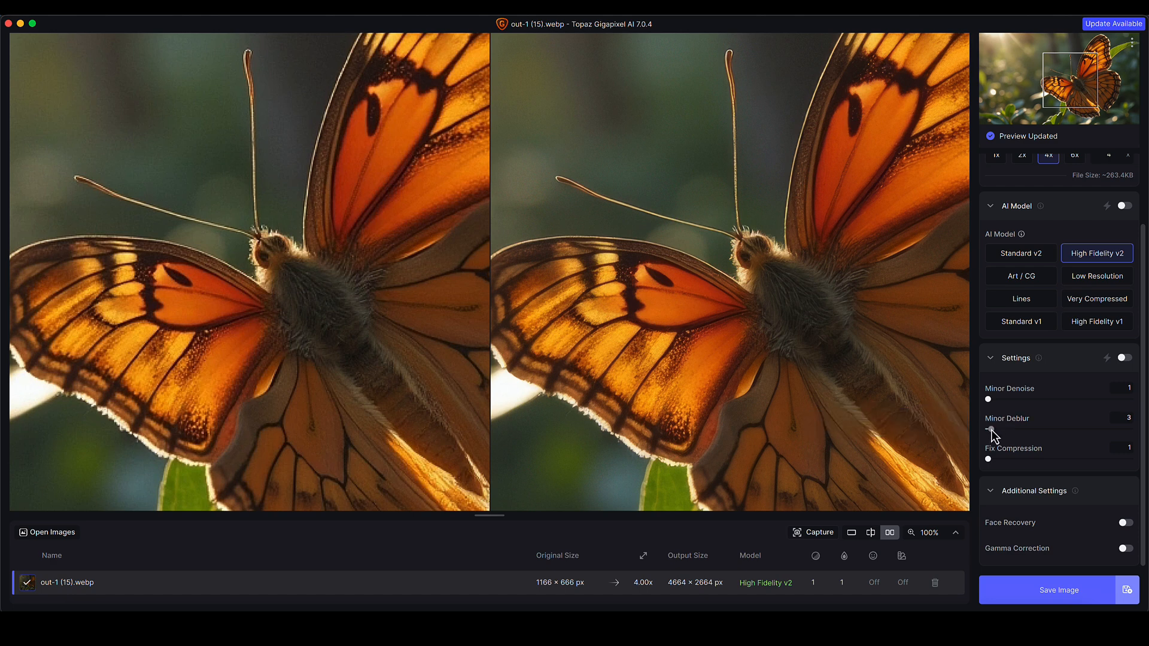
left_click_drag(990, 431, 1001, 430)
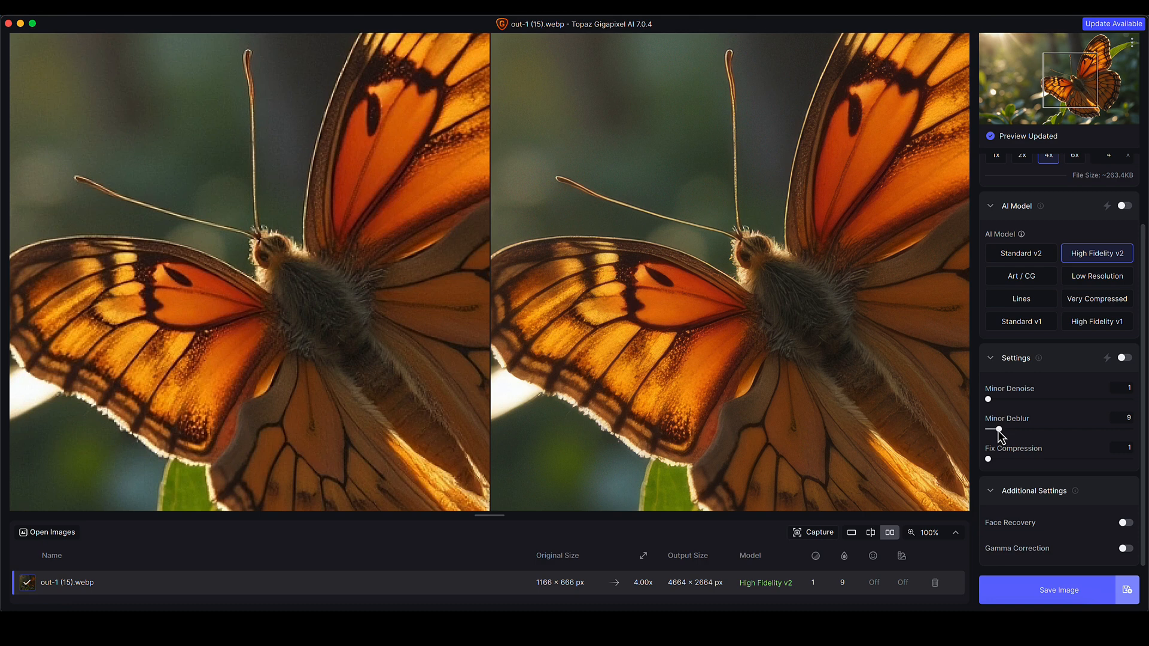
left_click_drag(996, 430, 1008, 430)
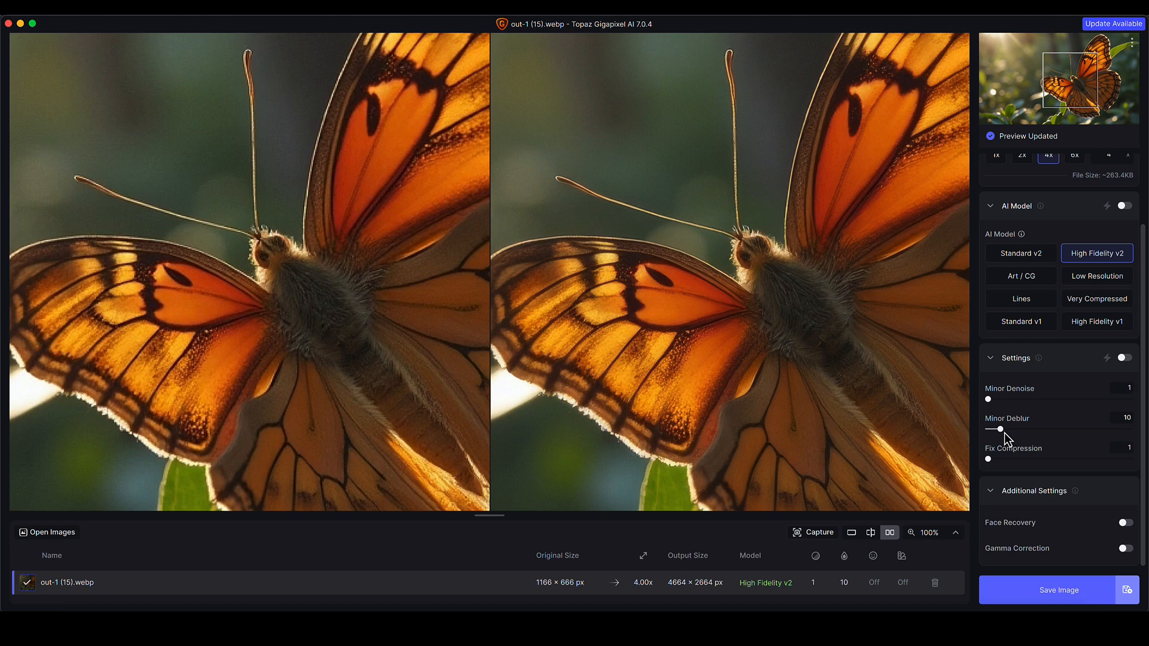
mouse_move(1015, 440)
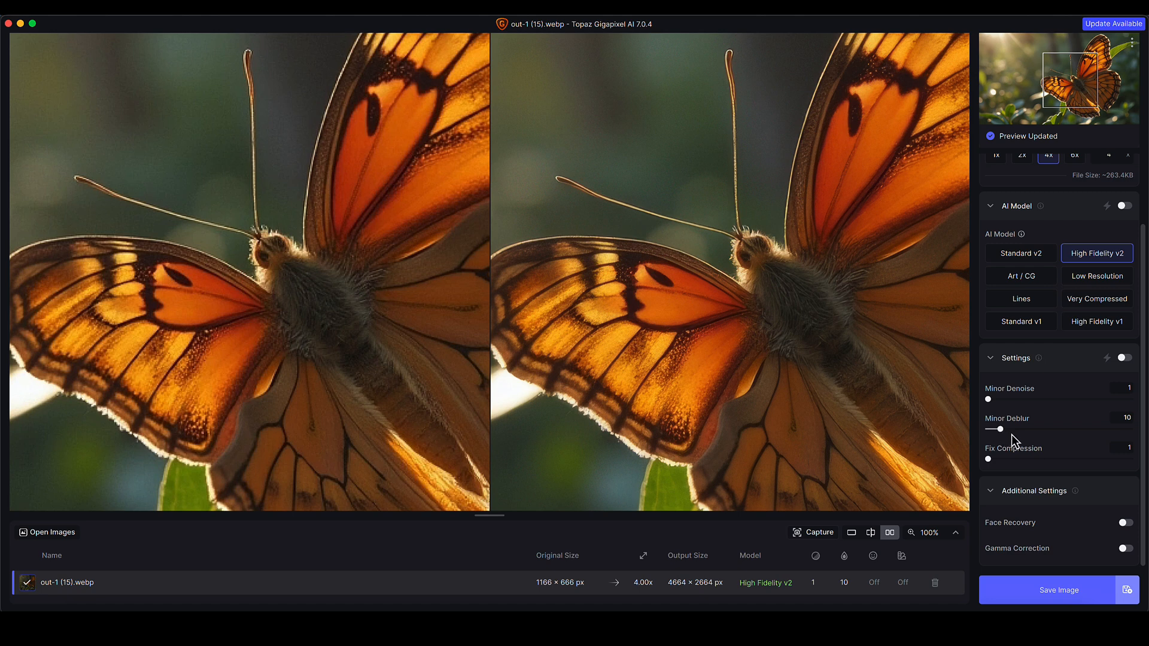
mouse_move(1011, 433)
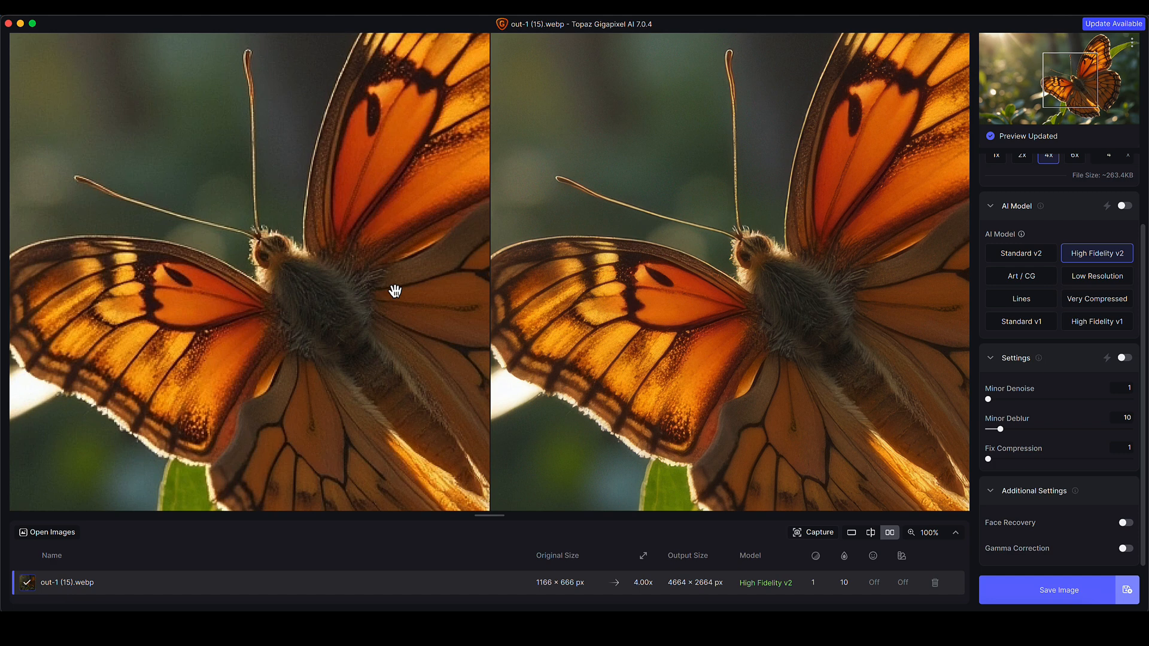
mouse_move(816, 376)
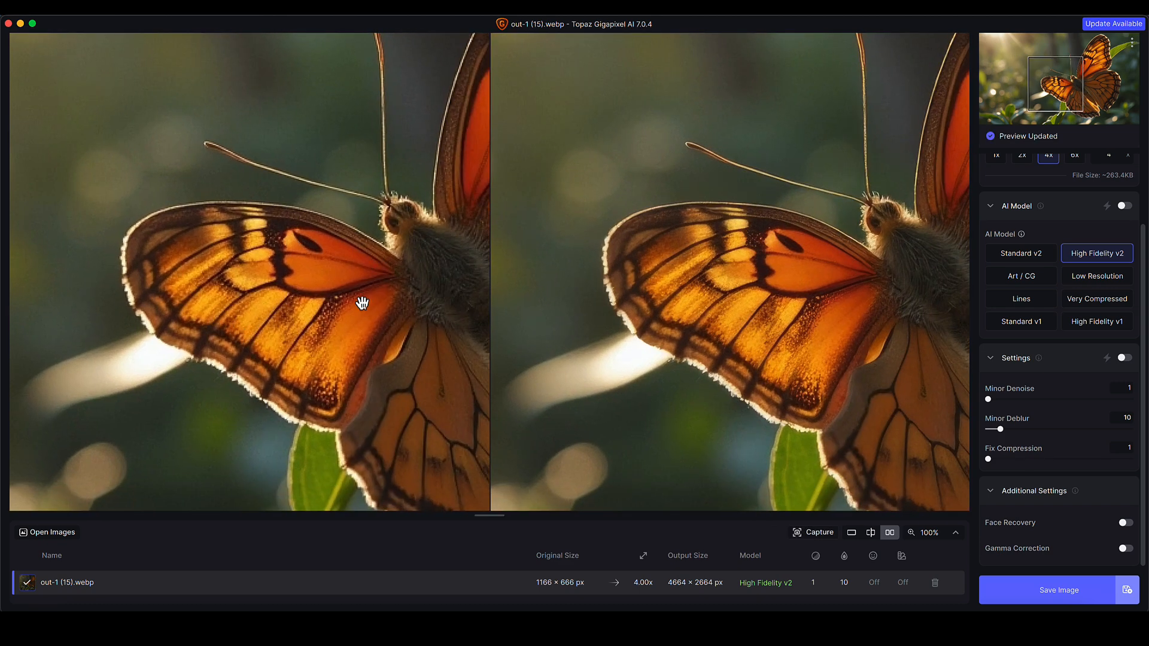
- Inspect the left wing and body up close, then switch to a single full enhanced view
left_click_drag(363, 303, 231, 259)
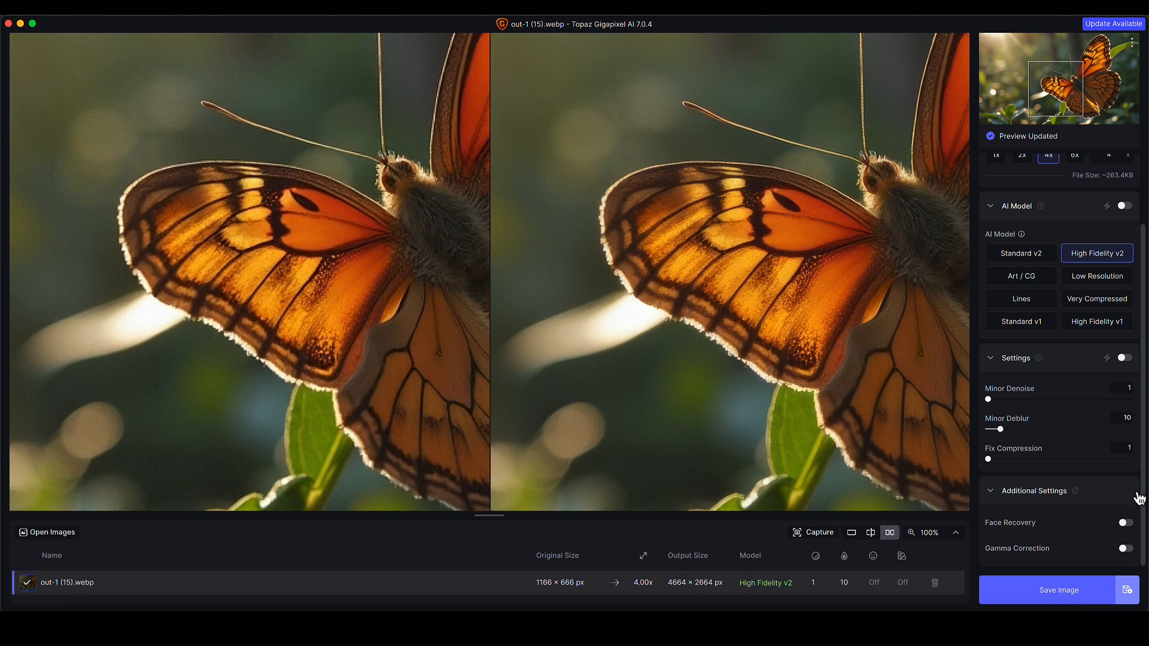
mouse_move(1010, 471)
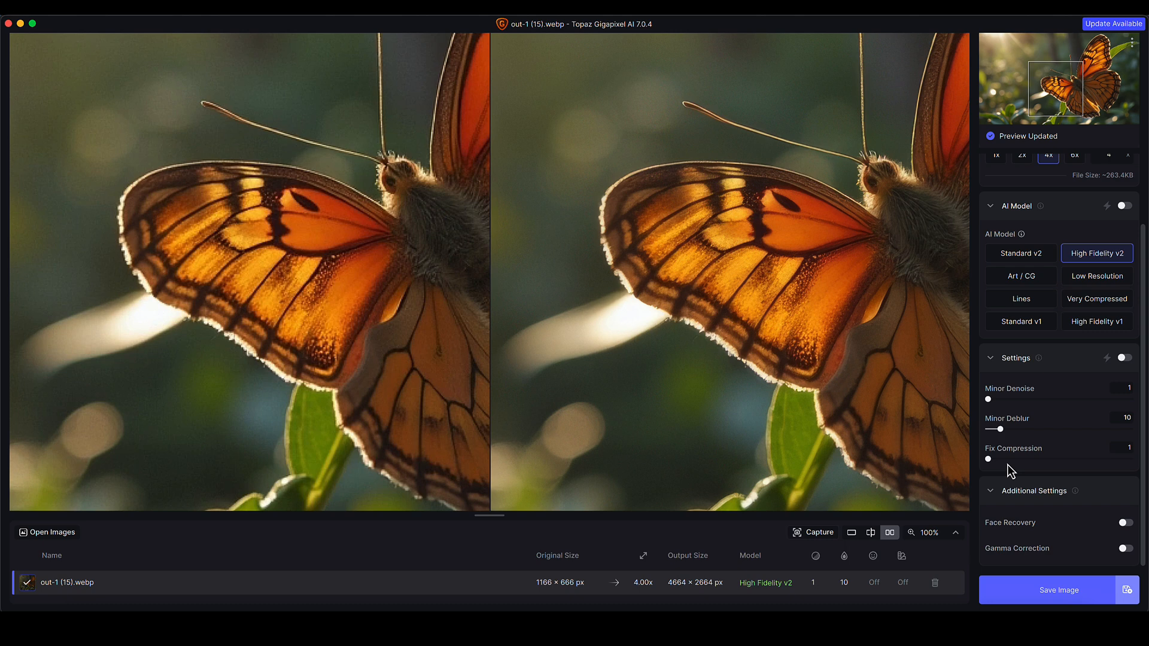
mouse_move(1033, 459)
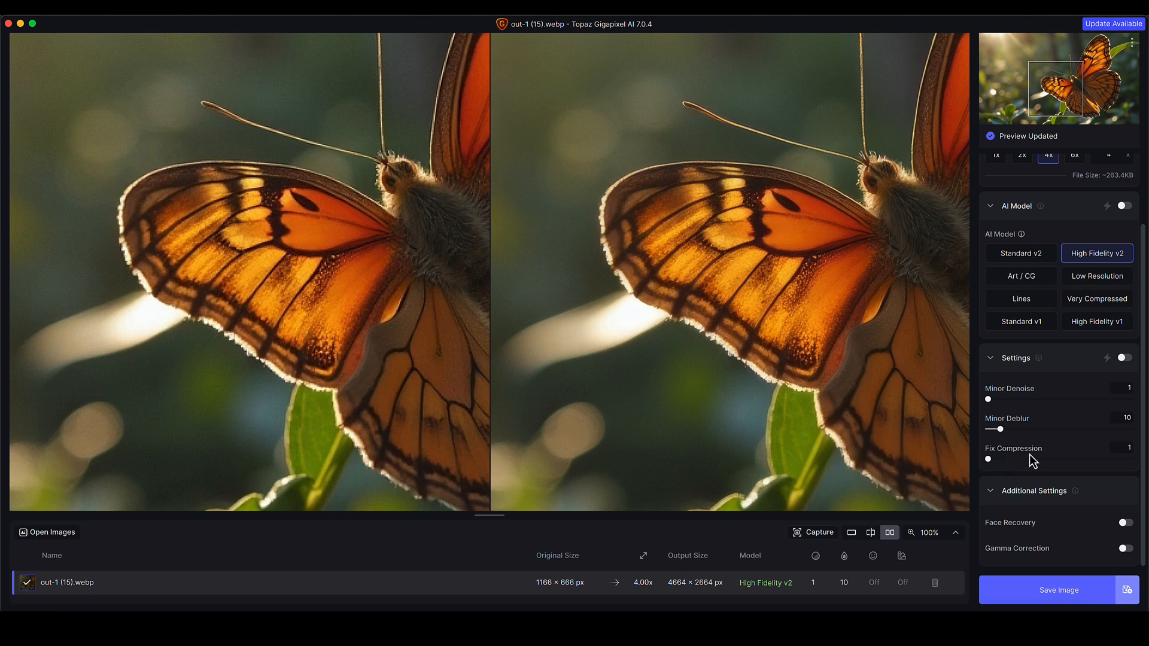
mouse_move(496, 311)
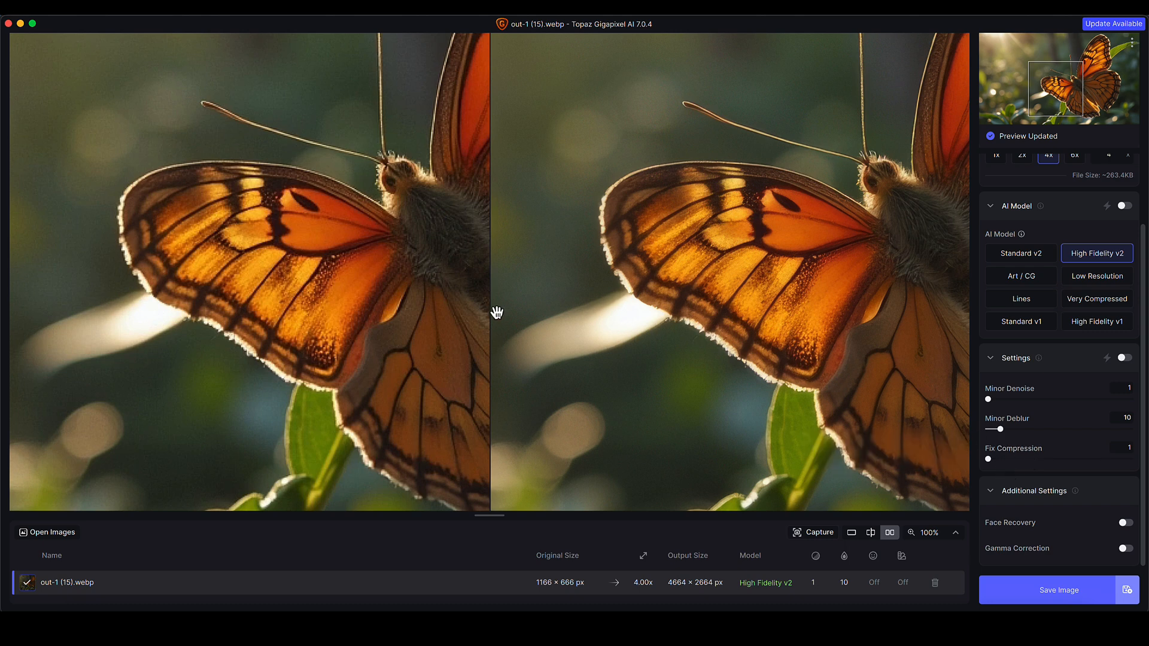
left_click_drag(496, 313, 329, 307)
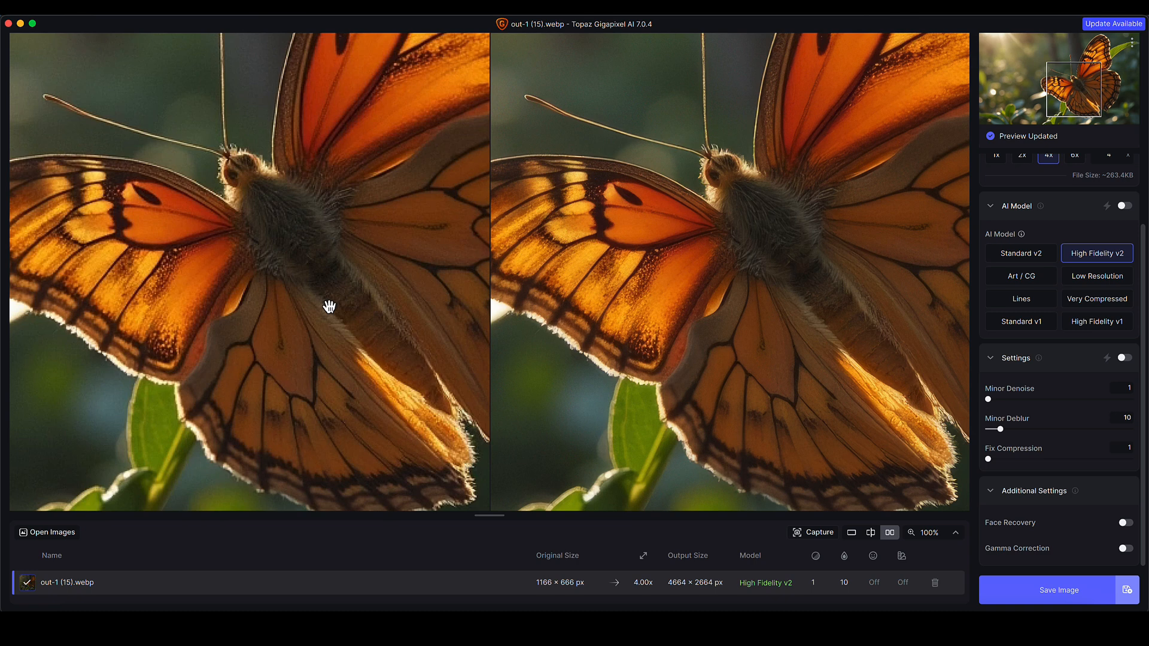
mouse_move(866, 543)
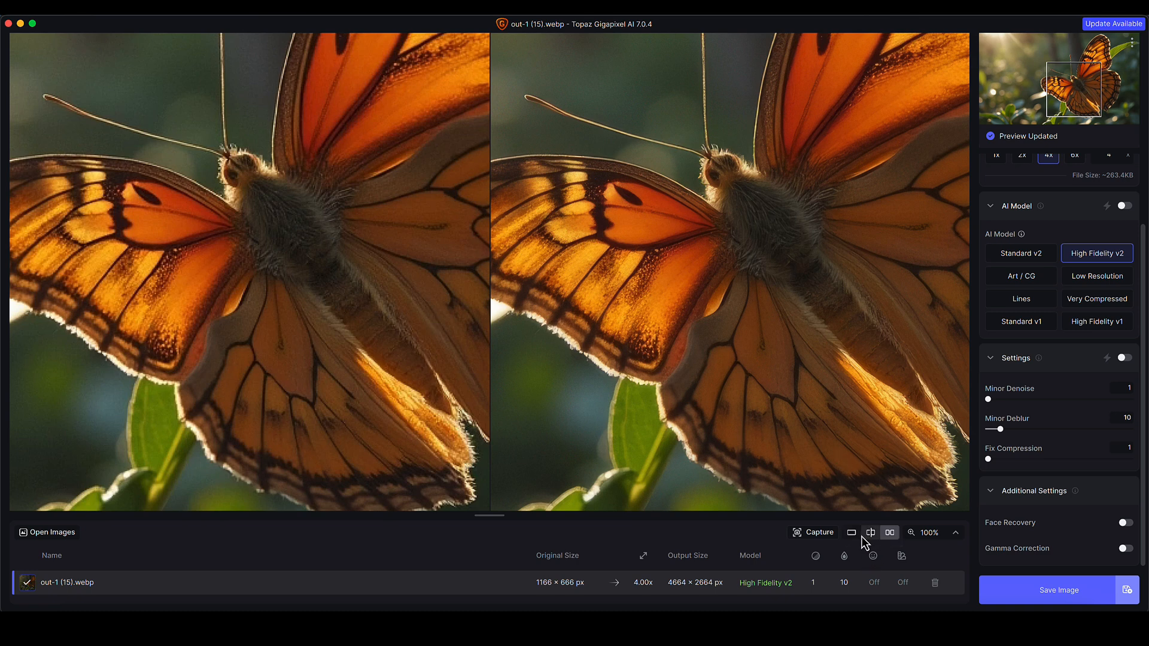
left_click(851, 532)
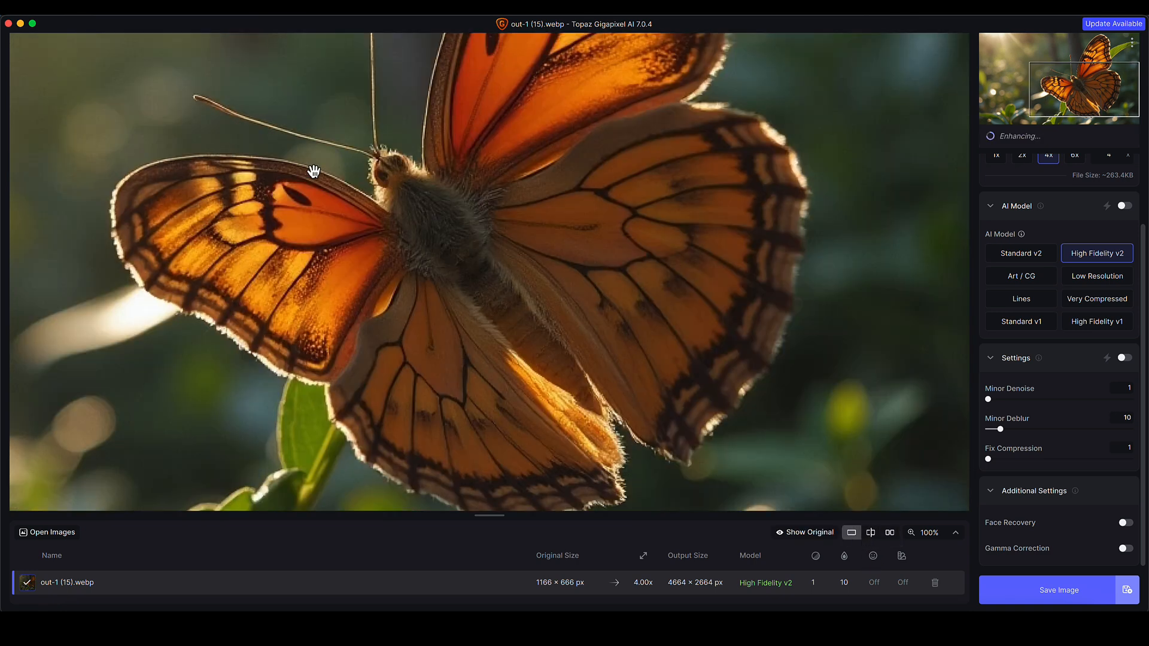
- Show the original unenhanced butterfly and pan around its body and wings
left_click(805, 532)
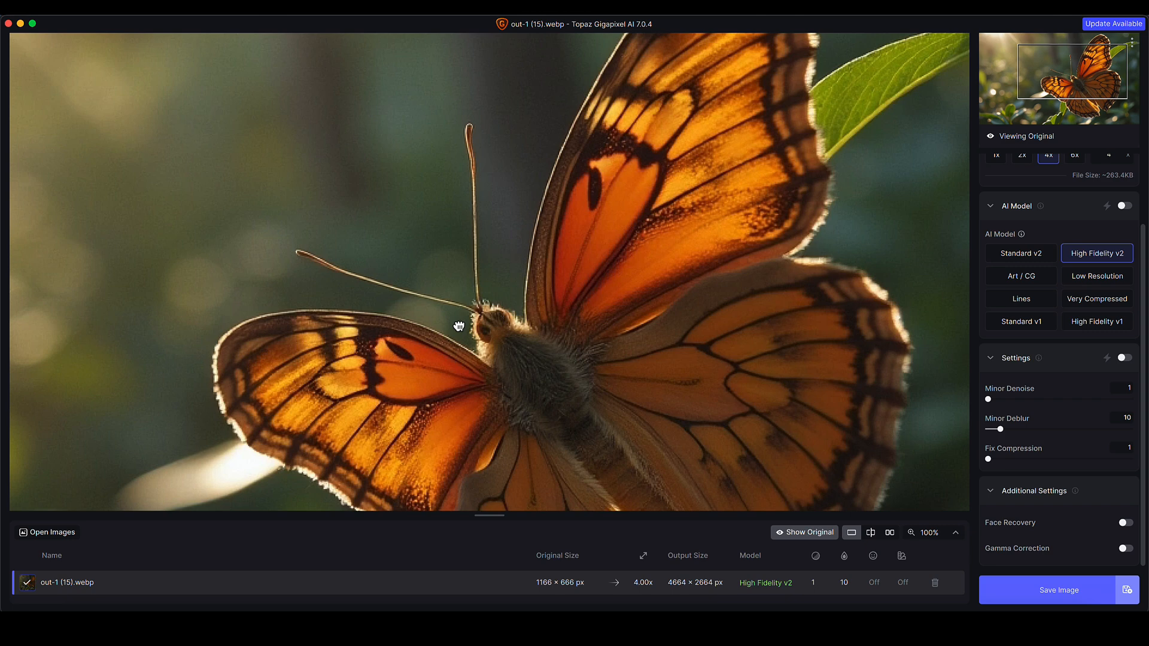
left_click_drag(458, 327, 461, 288)
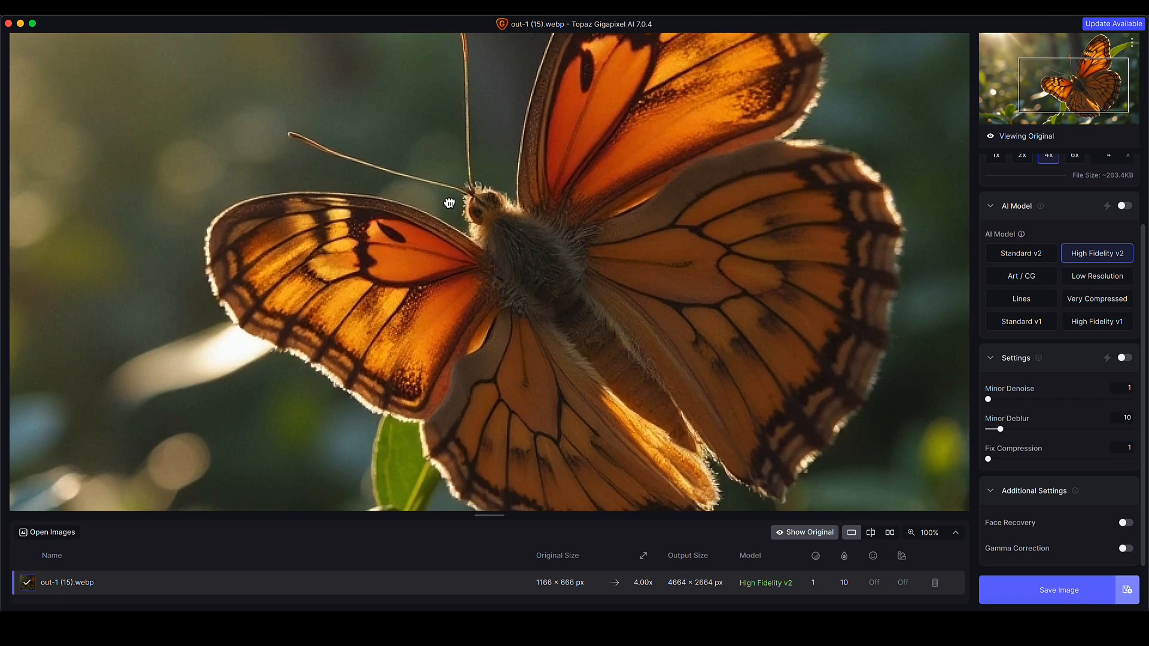
left_click_drag(449, 203, 428, 139)
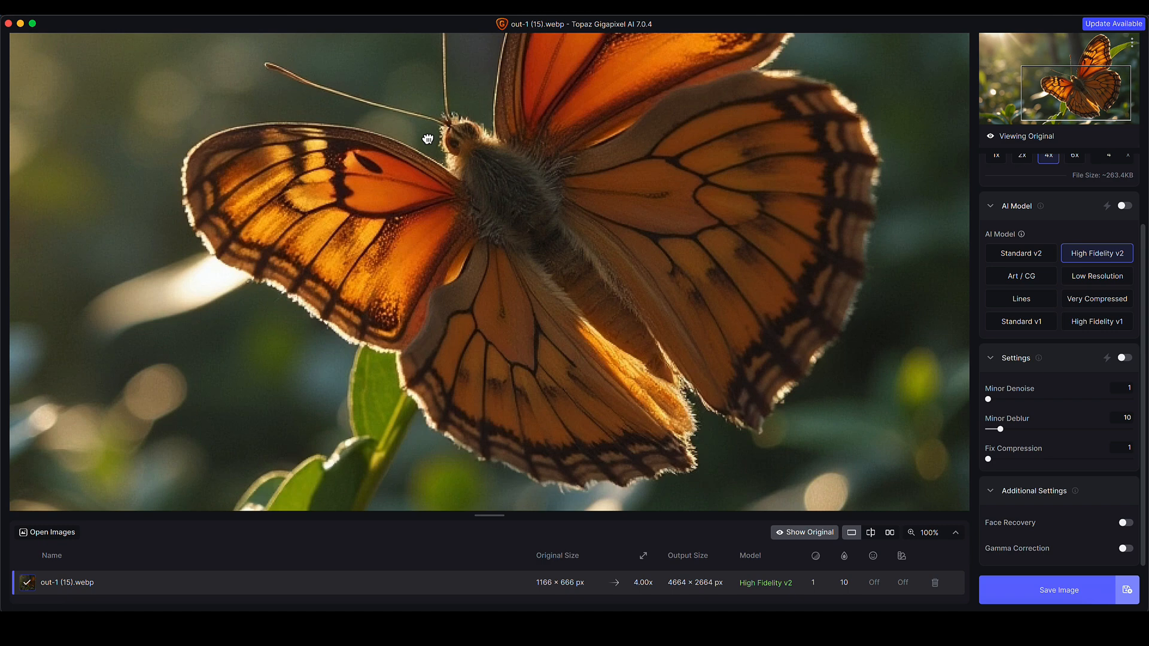